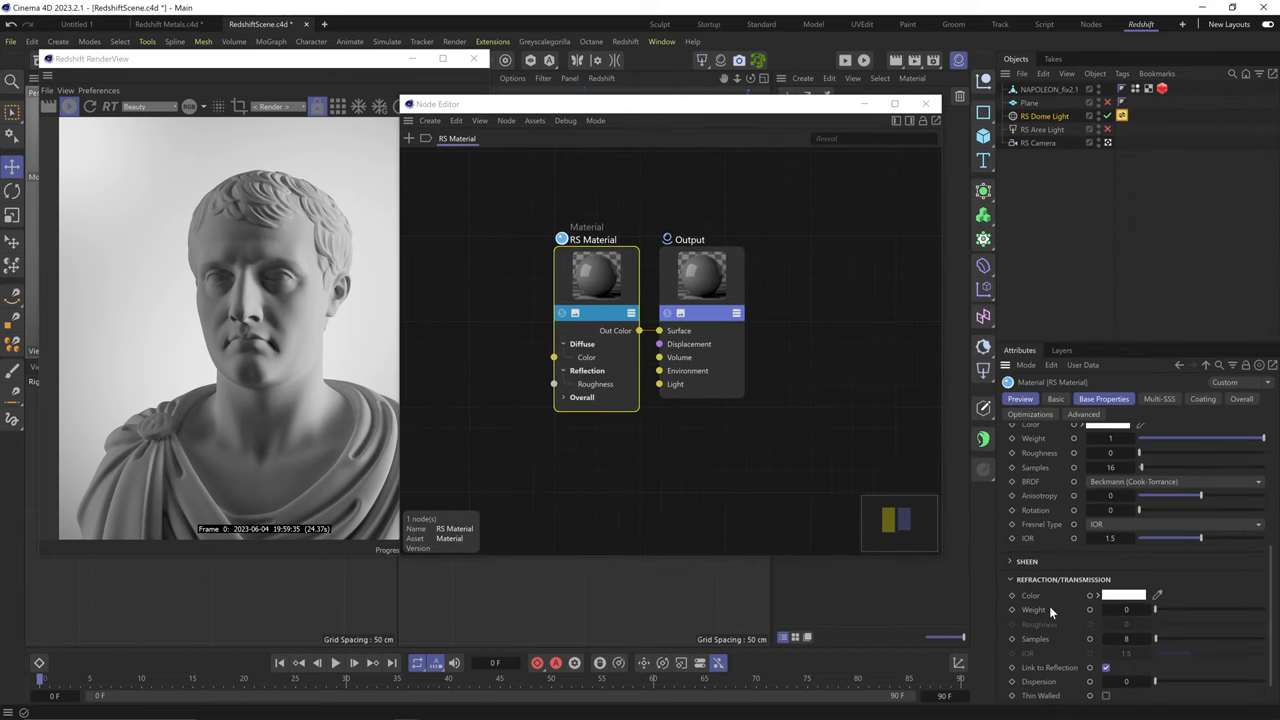
Switch the RS Material's reflection BRDF from Beckmann to GGX.
left_click(1170, 480)
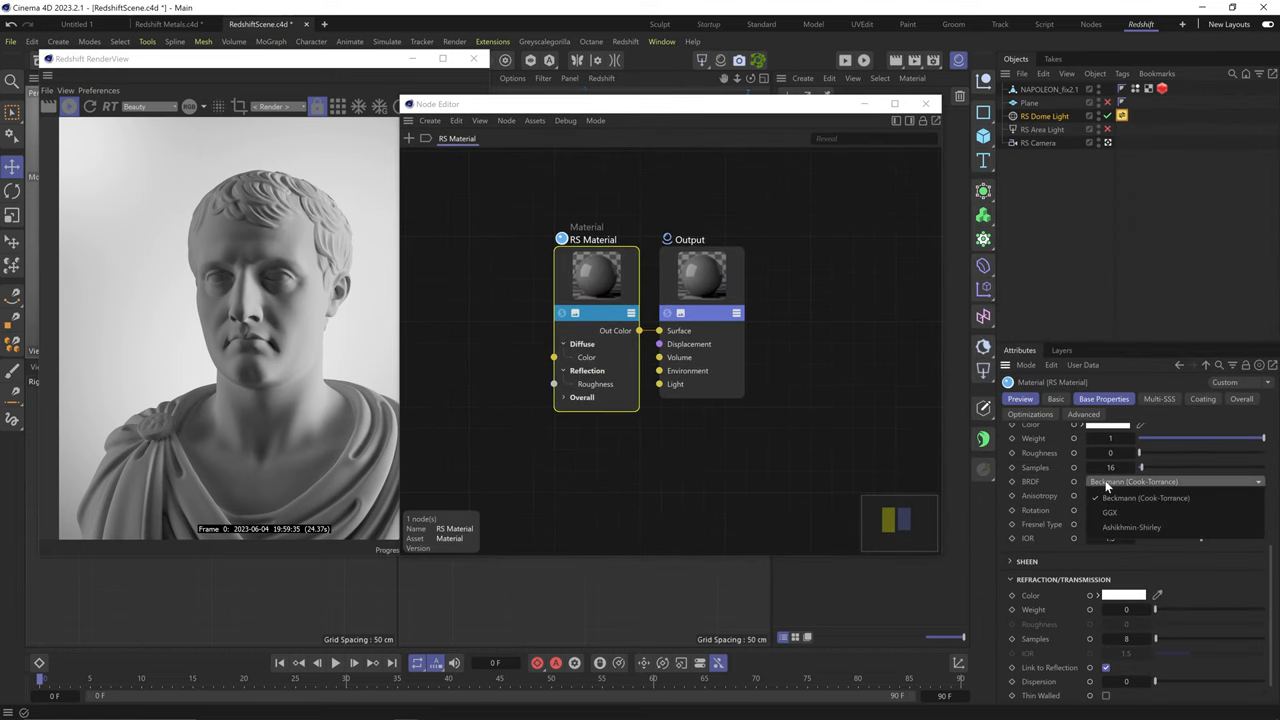
left_click(1110, 512)
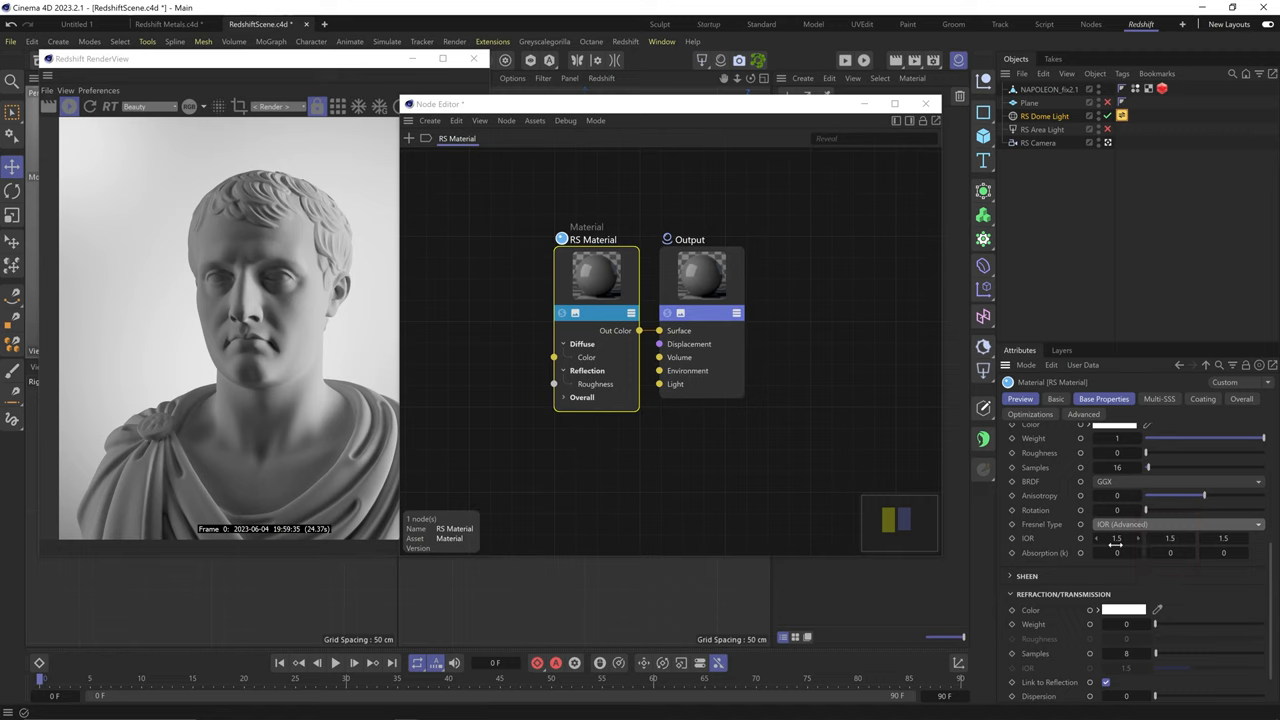
left_click(1028, 538)
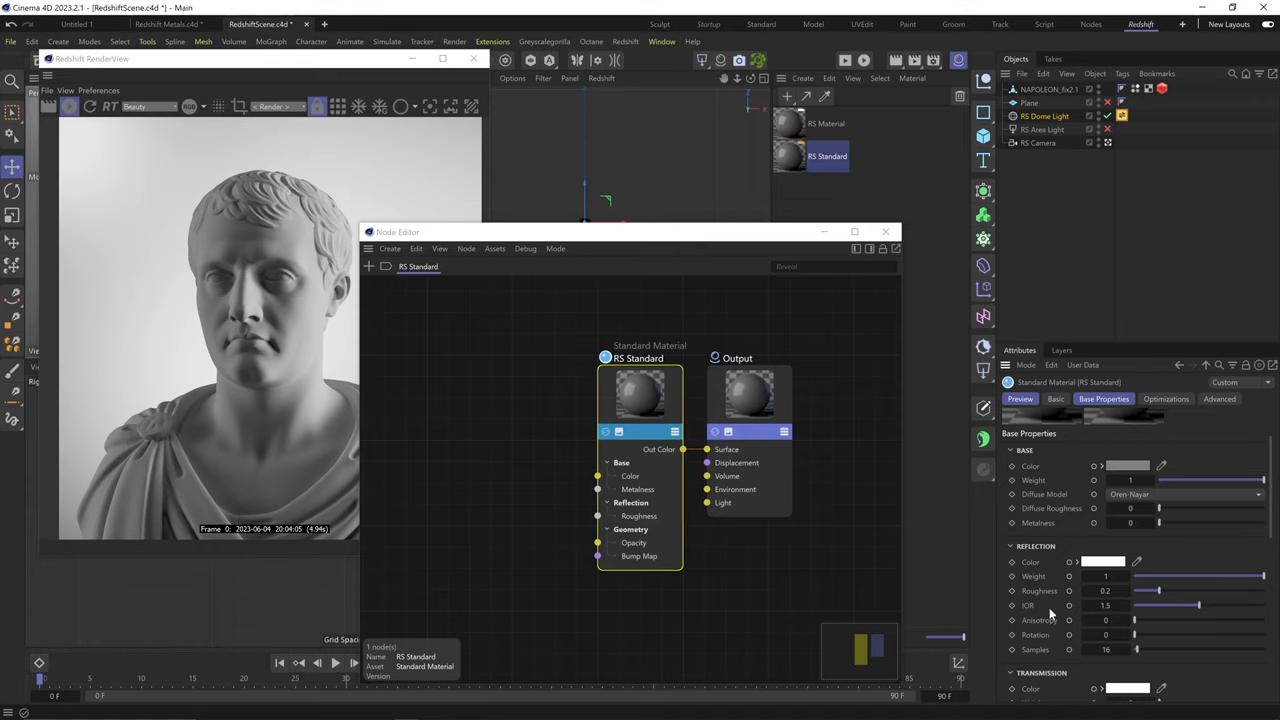
mouse_move(1046, 612)
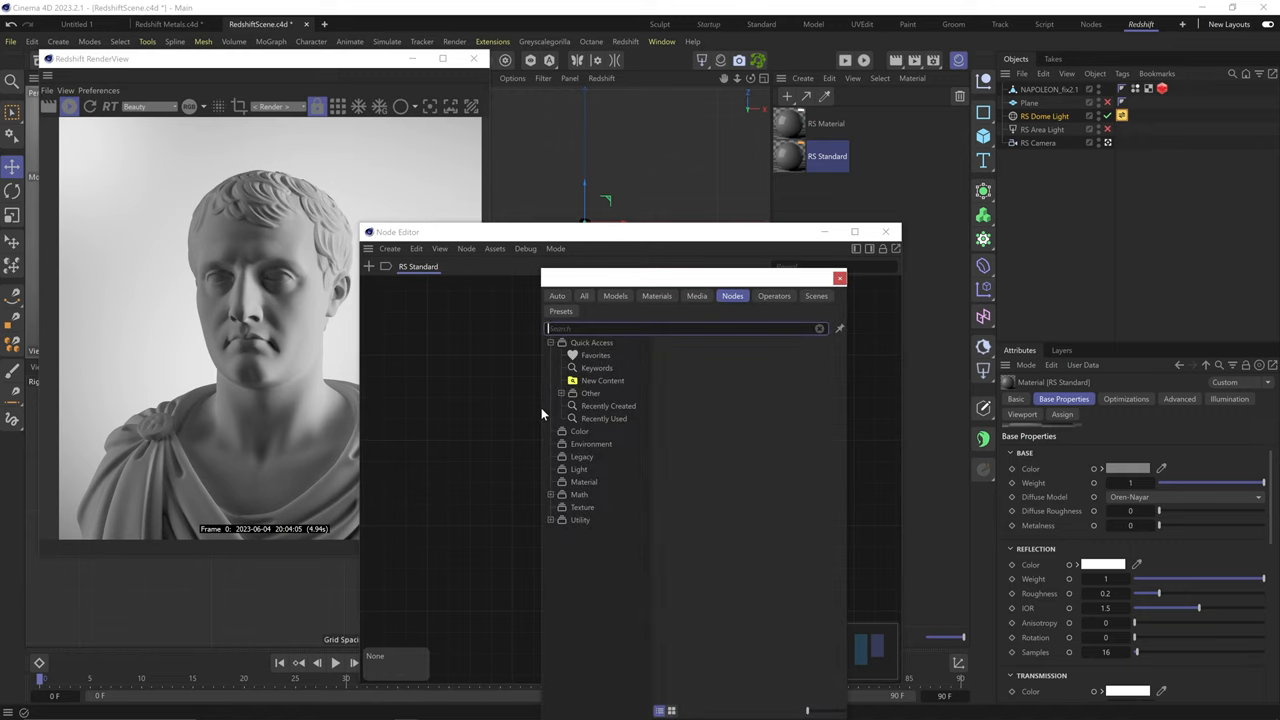
Search 'ior' in the node commander to add an IOR To Metal Tints node.
type("ior")
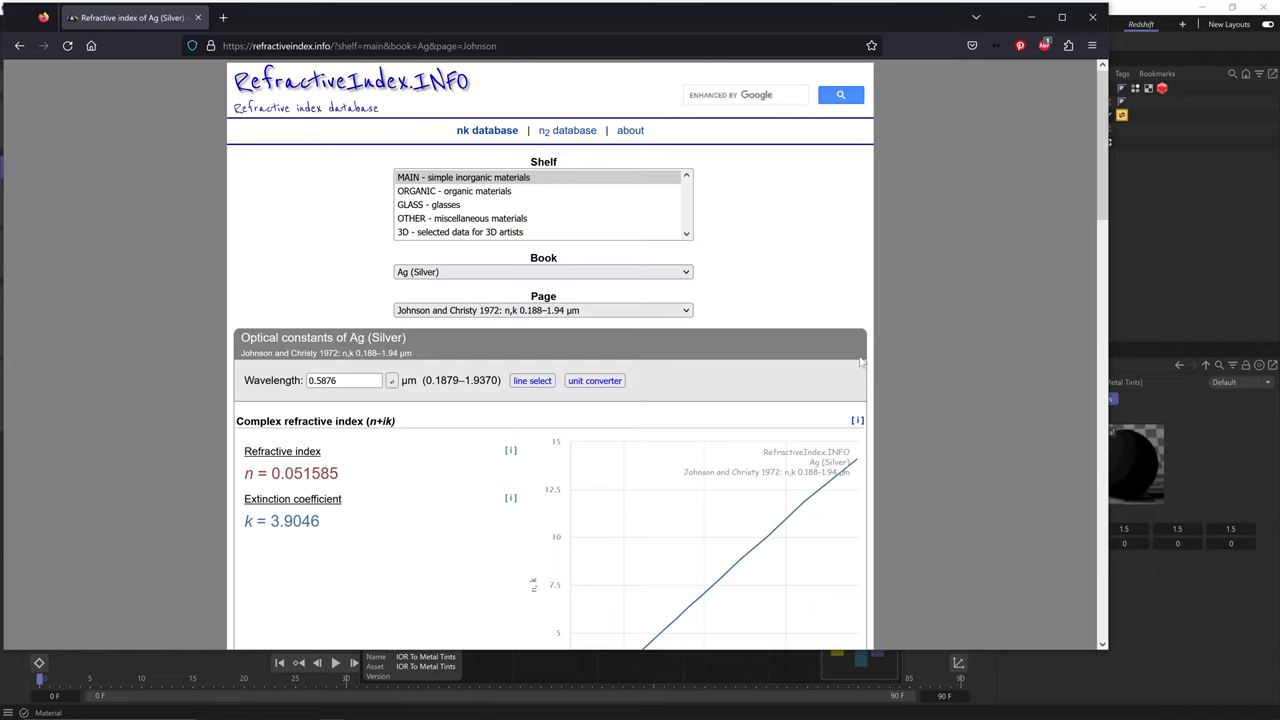
mouse_move(862, 362)
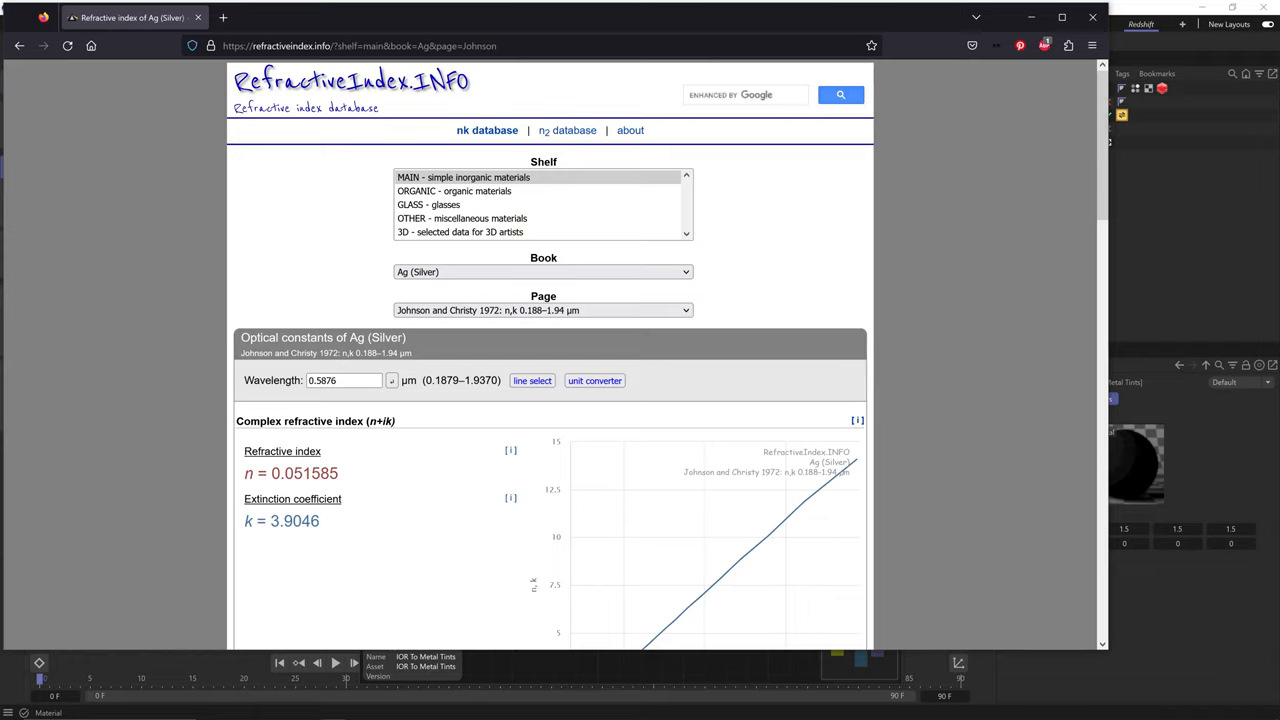
mouse_move(612, 248)
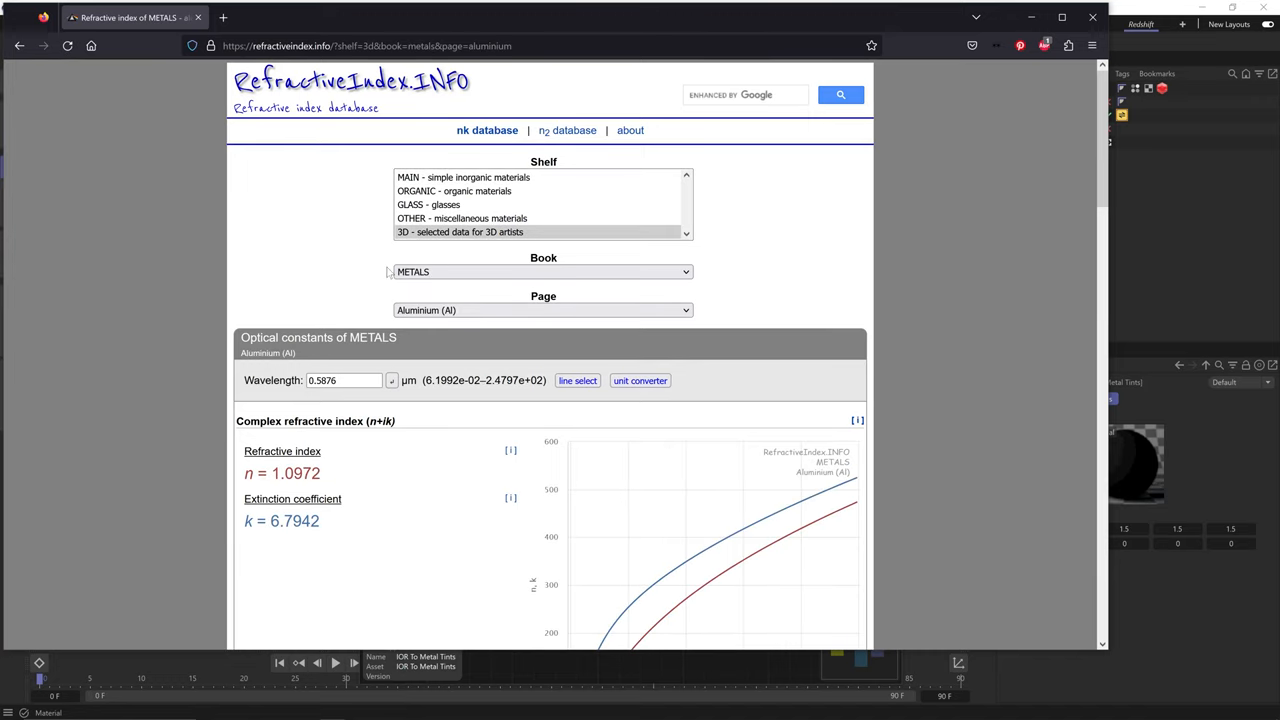
Look up gold in the METALS book at wavelength 0.65 and copy its refractive index back to Cinema 4D.
left_click(544, 310)
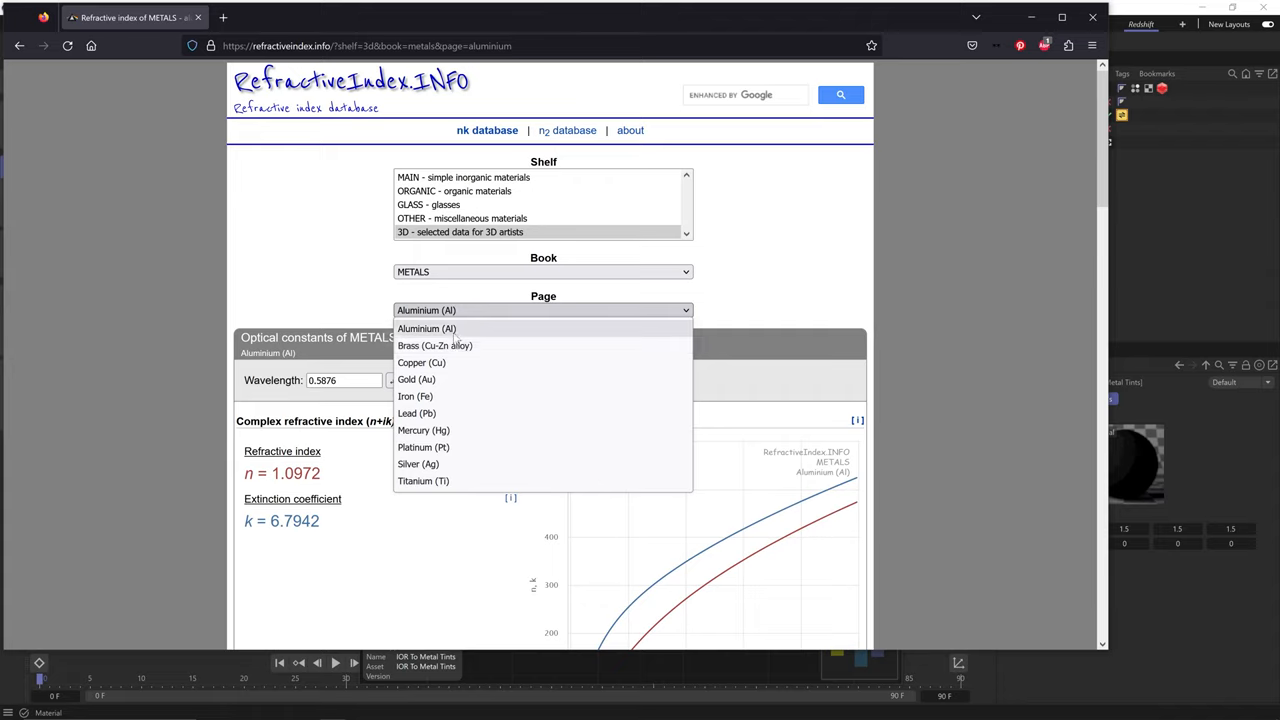
mouse_move(456, 338)
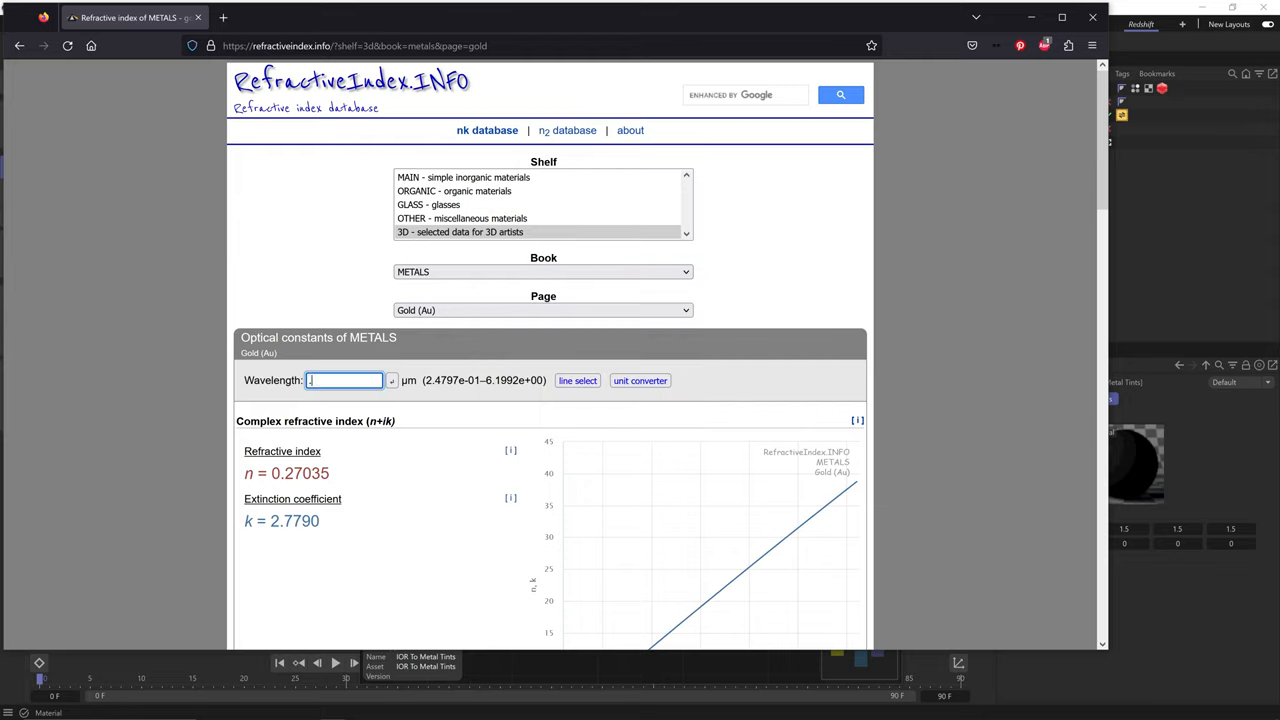
type("0.65")
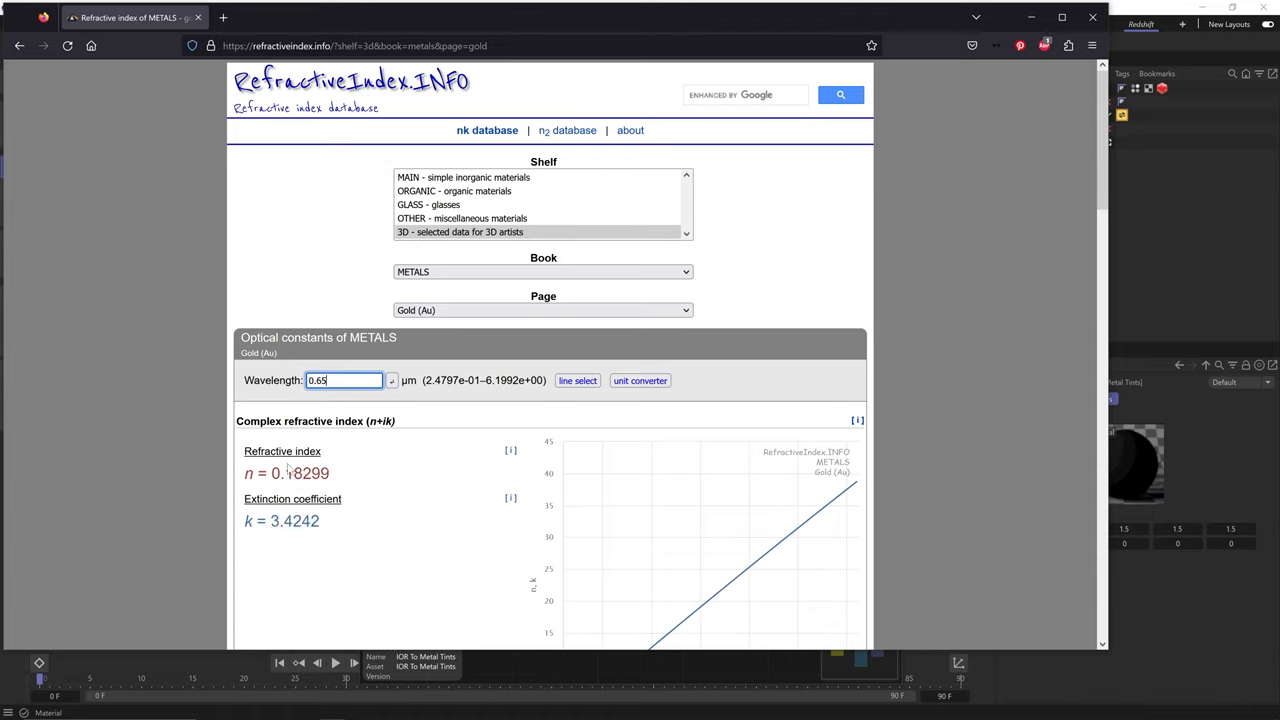
double_click(300, 472)
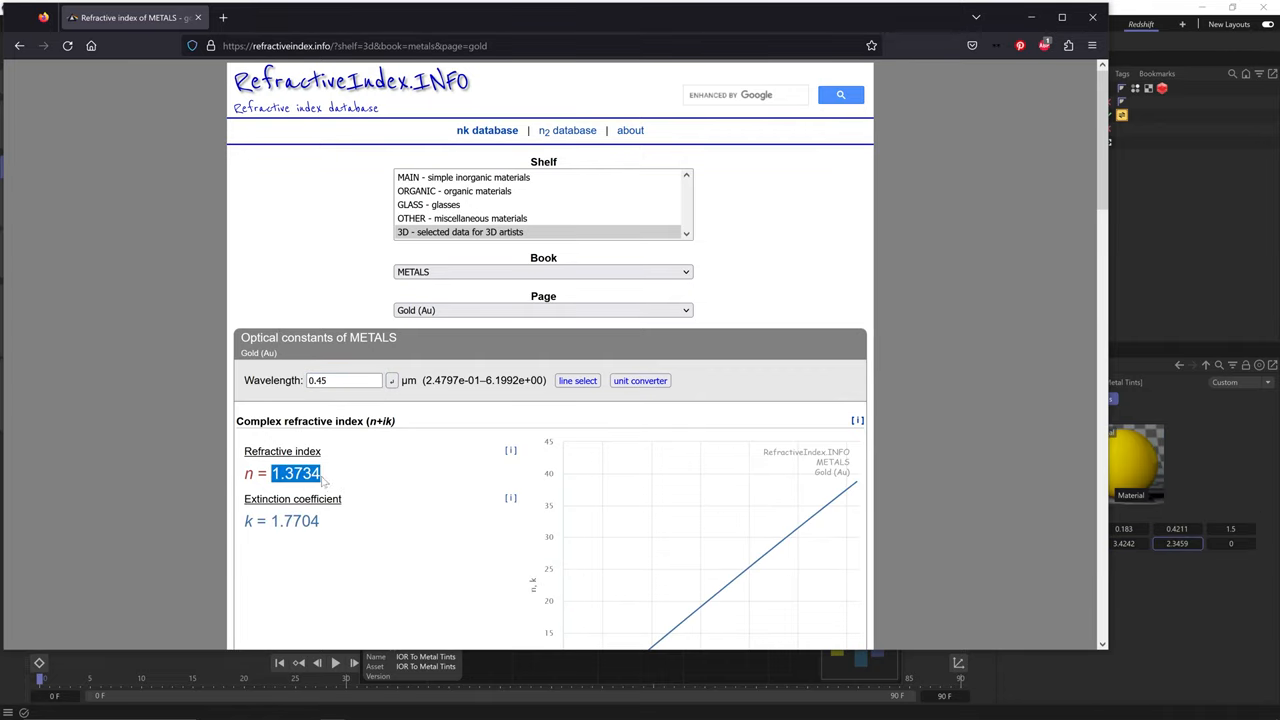
key("alt+tab")
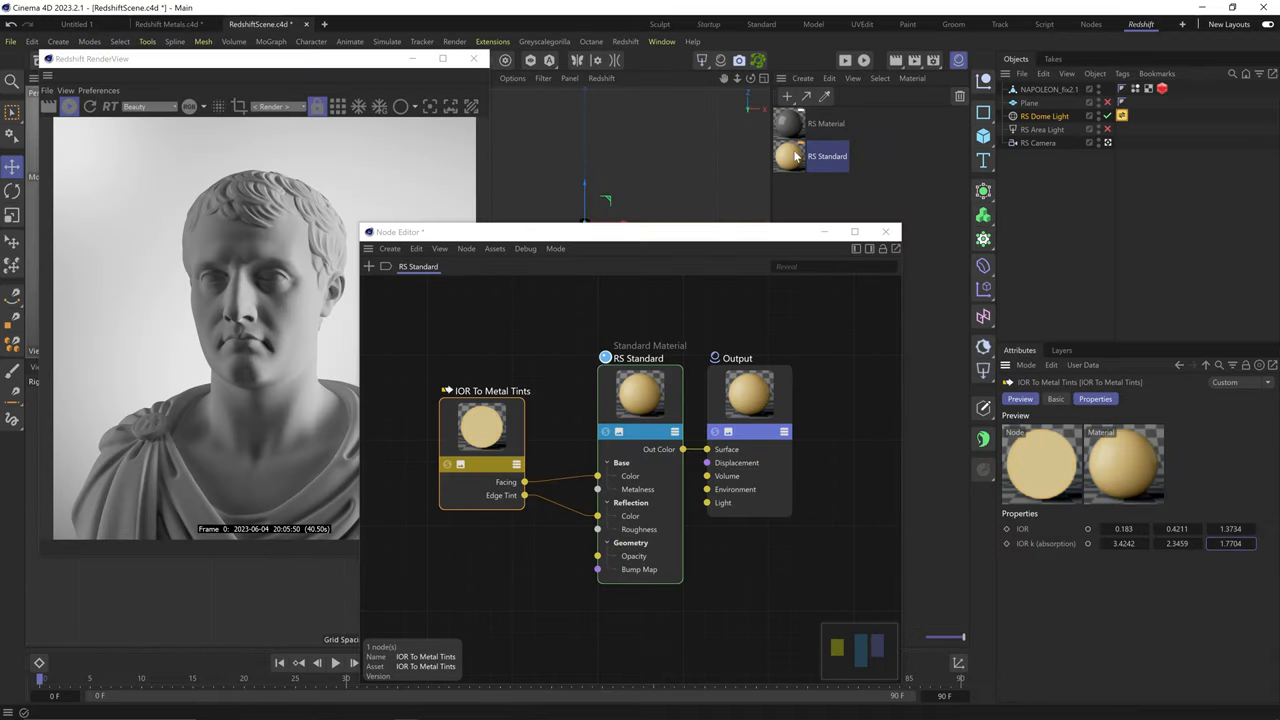
Assign the gold metal-tint material to the bust and adjust its roughness.
left_click(640, 358)
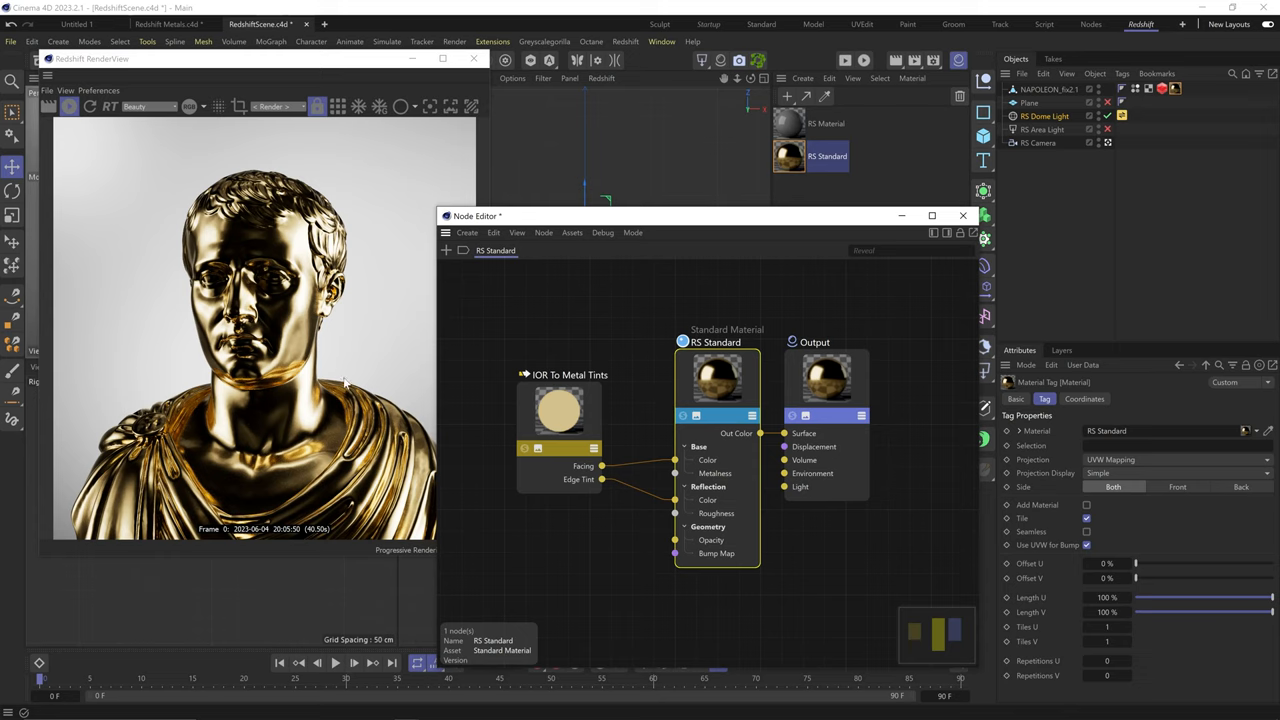
mouse_move(344, 376)
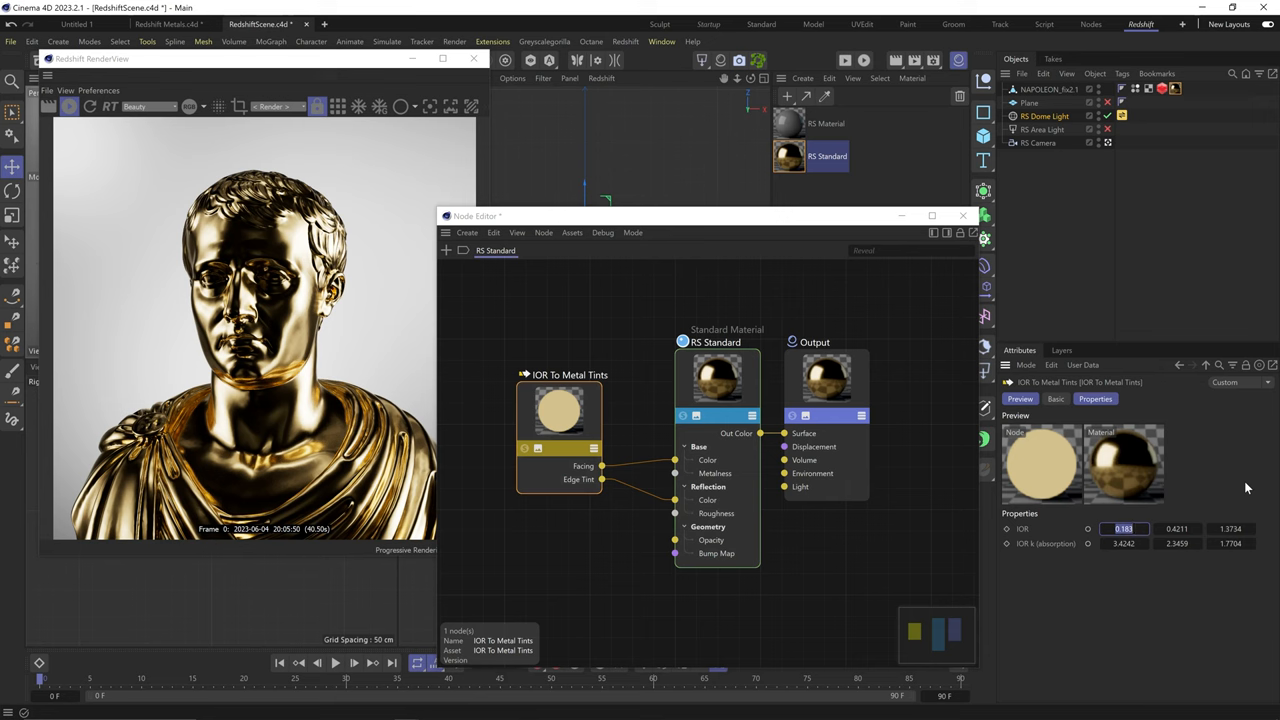
left_click_drag(1124, 528, 1136, 528)
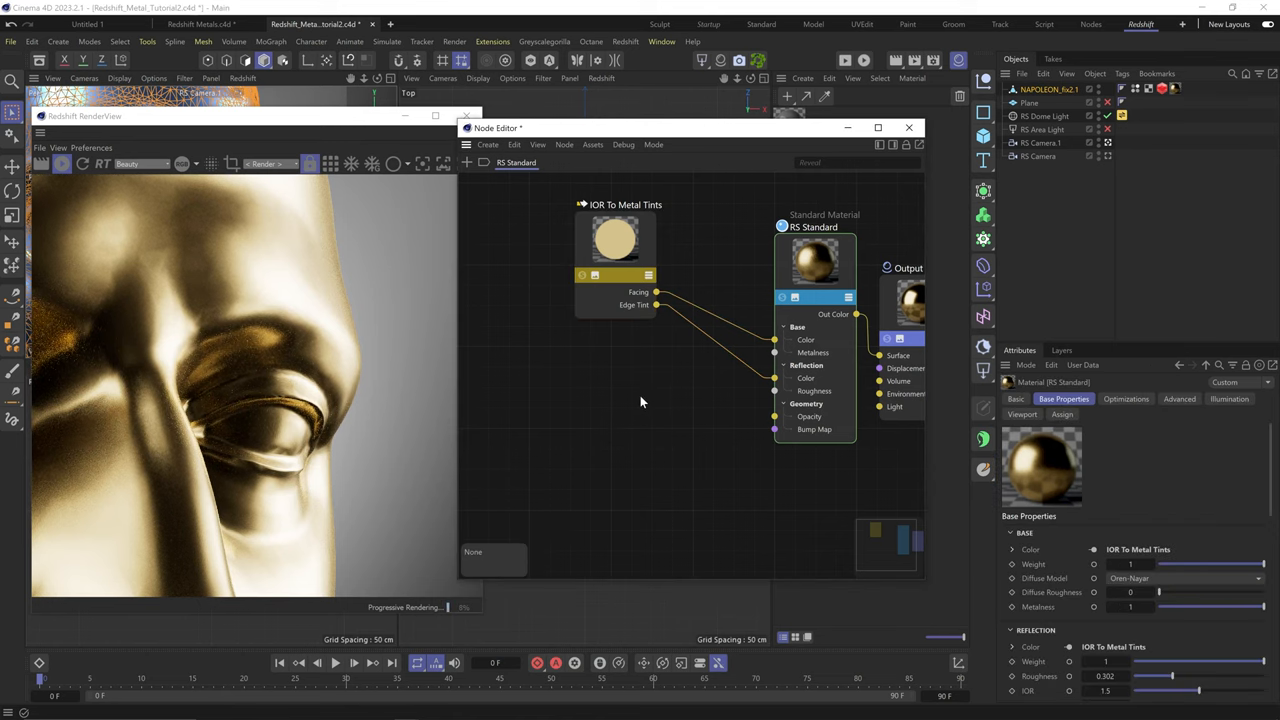
Add Maxon Noise nodes, tune the first noise's detail settings, and search for a Ramp node.
type("noise")
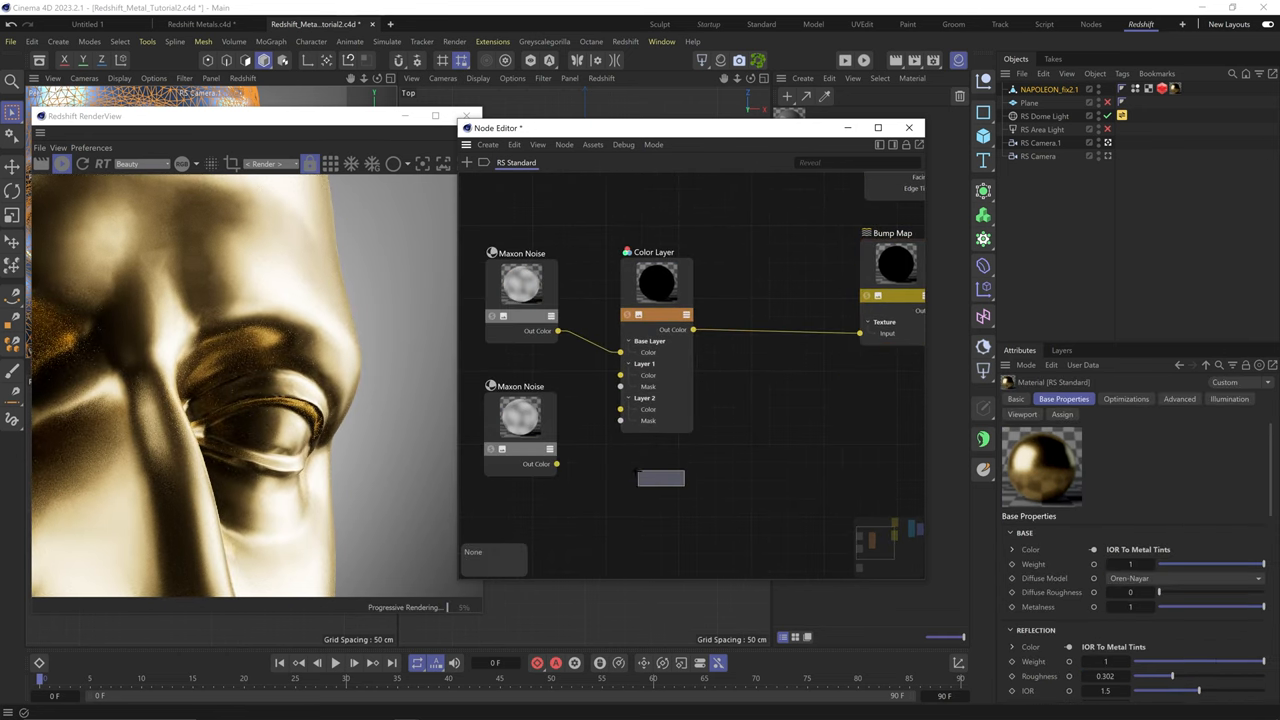
left_click(690, 256)
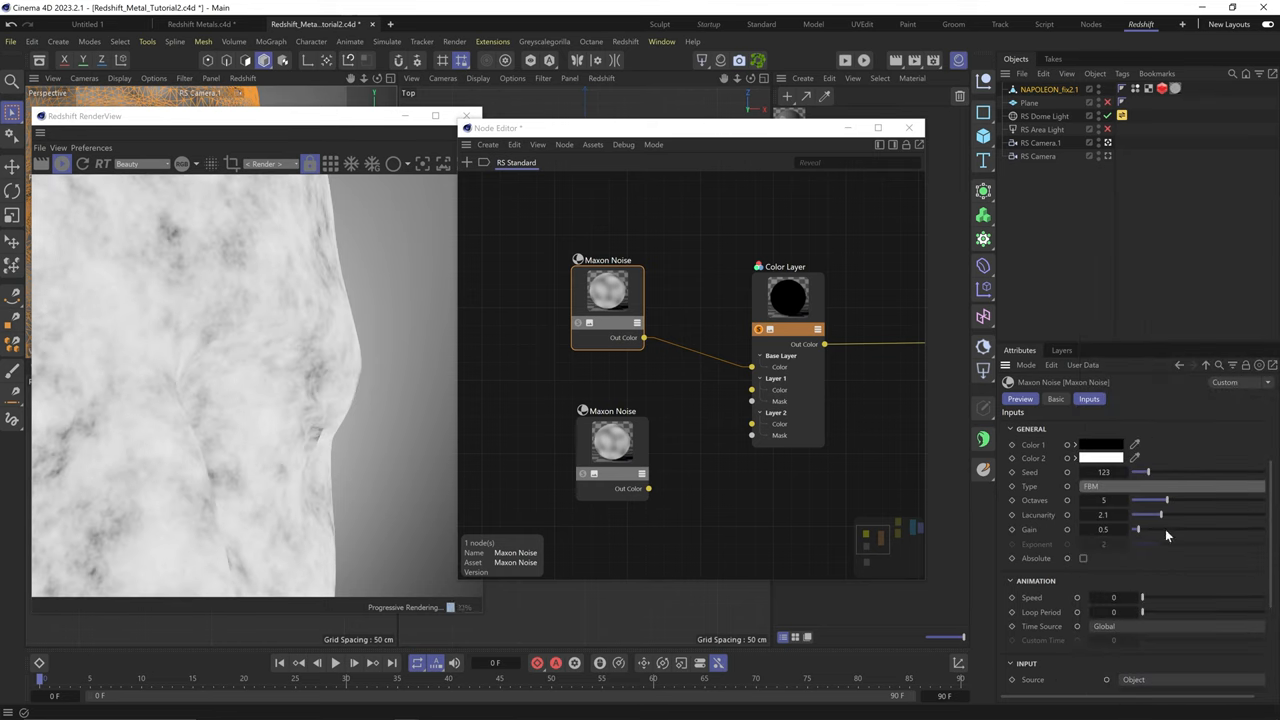
left_click_drag(1156, 514, 1144, 514)
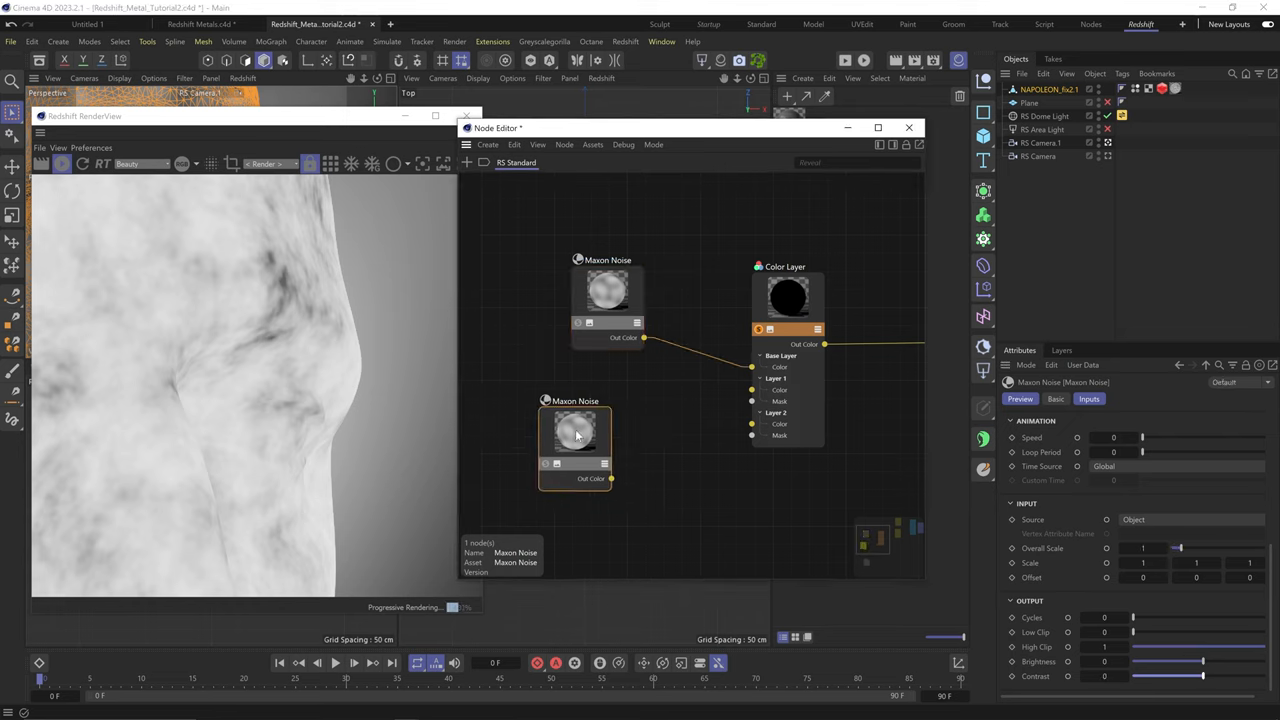
type("ramp")
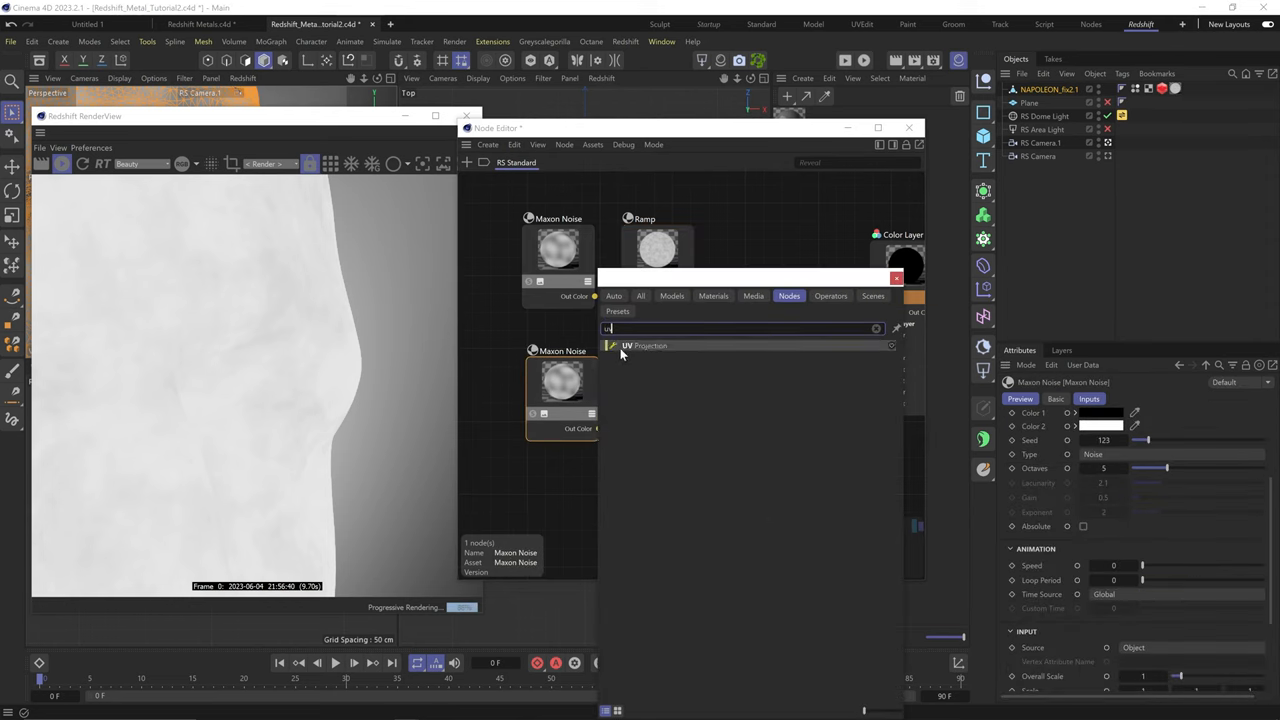
Add a UV Projection driving the noise's Color 1, set Overall Scale 0.01 and raise Octaves for fine streaks.
left_click(648, 344)
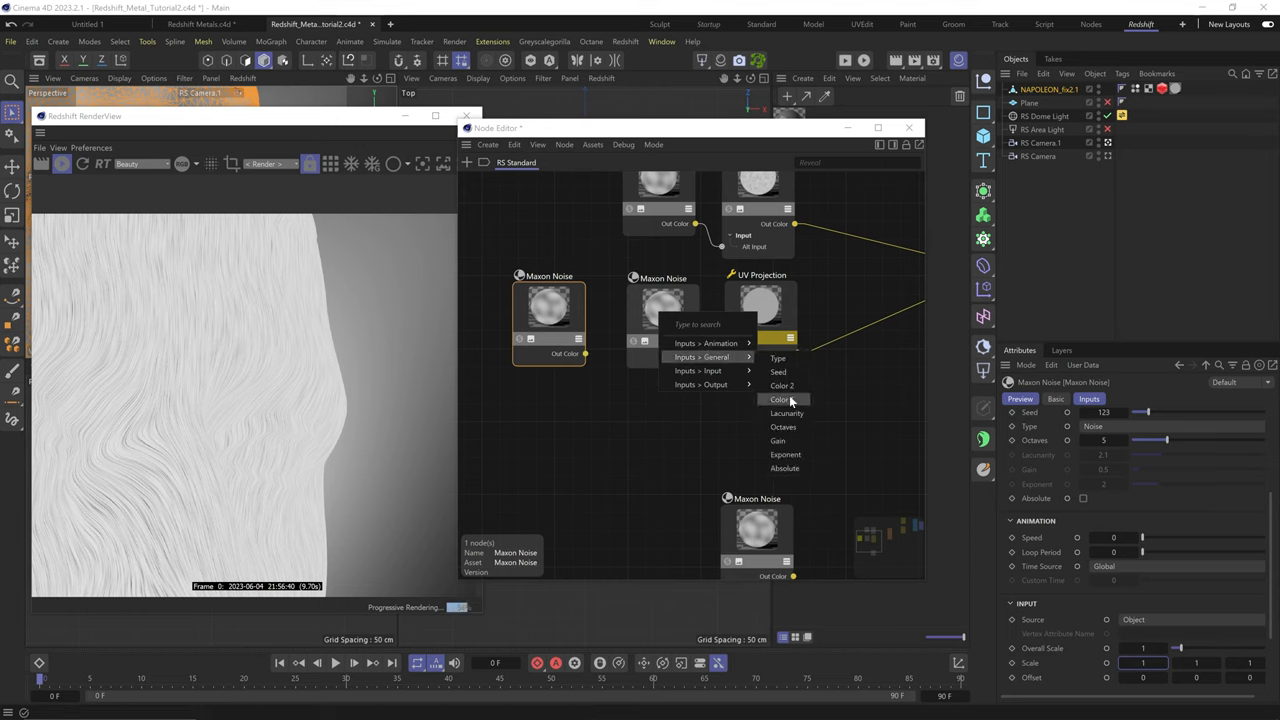
left_click(780, 400)
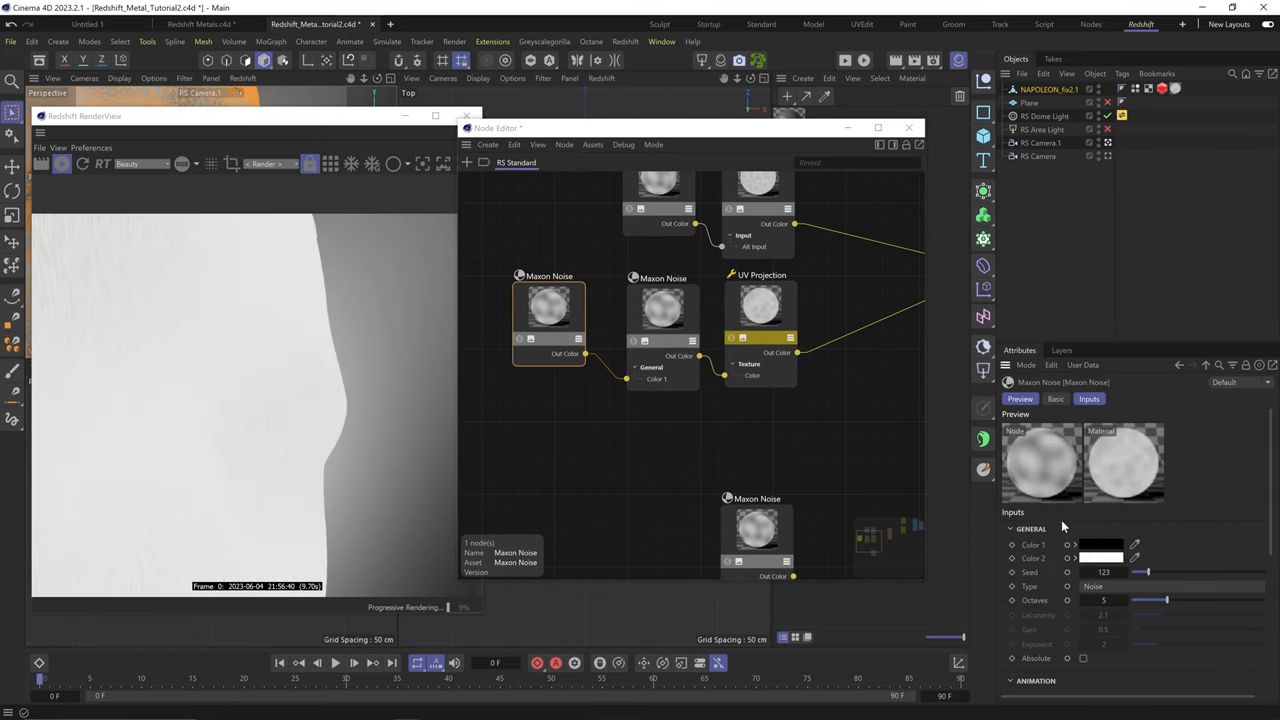
left_click(664, 310)
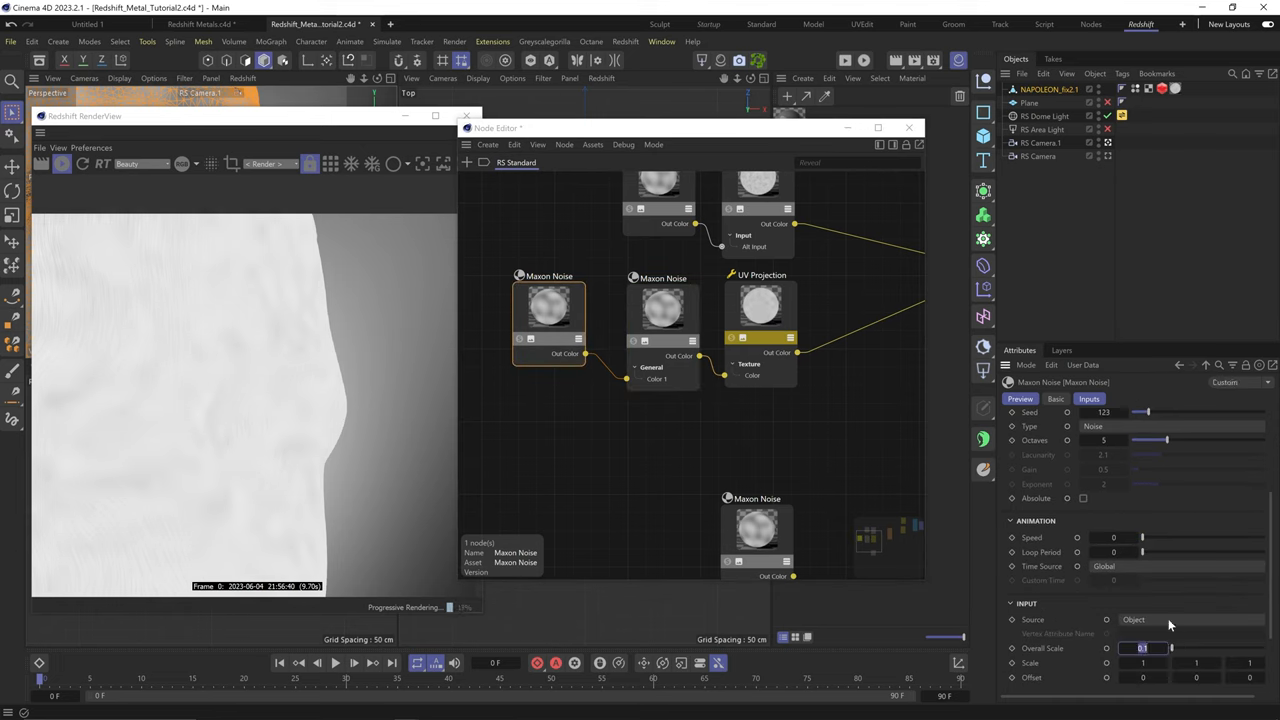
type("0.01")
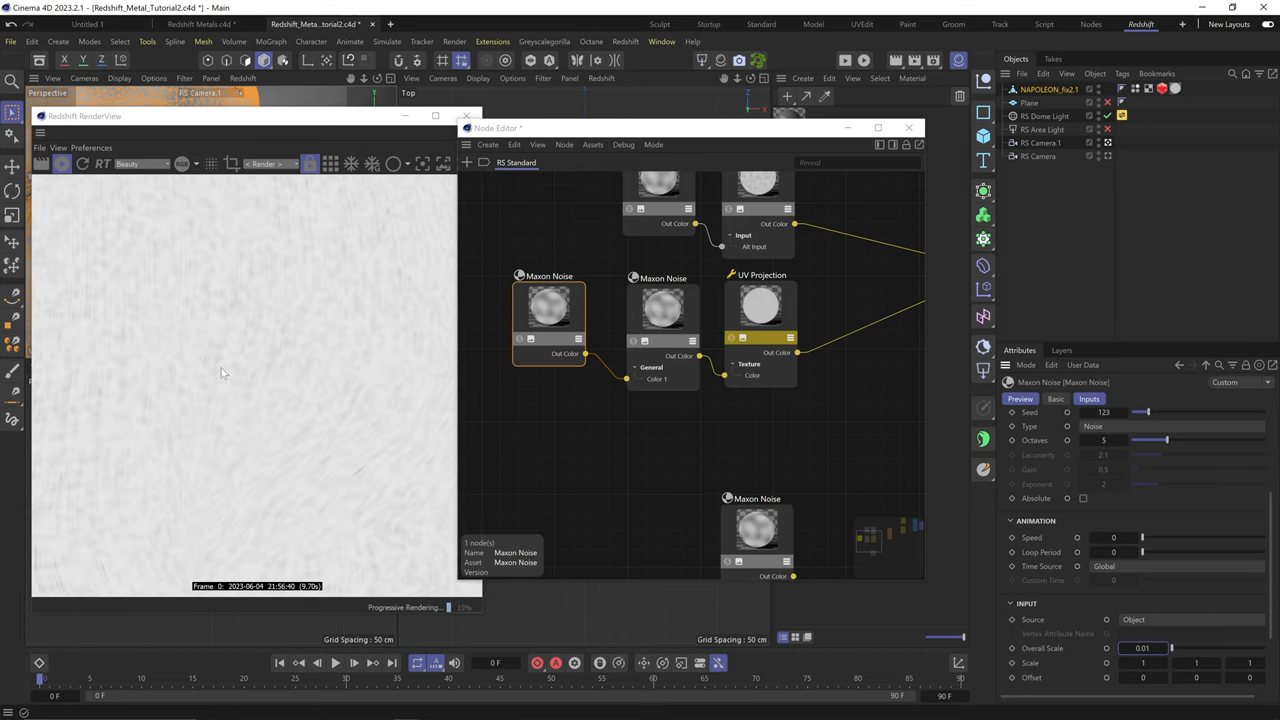
left_click_drag(1164, 440, 1250, 440)
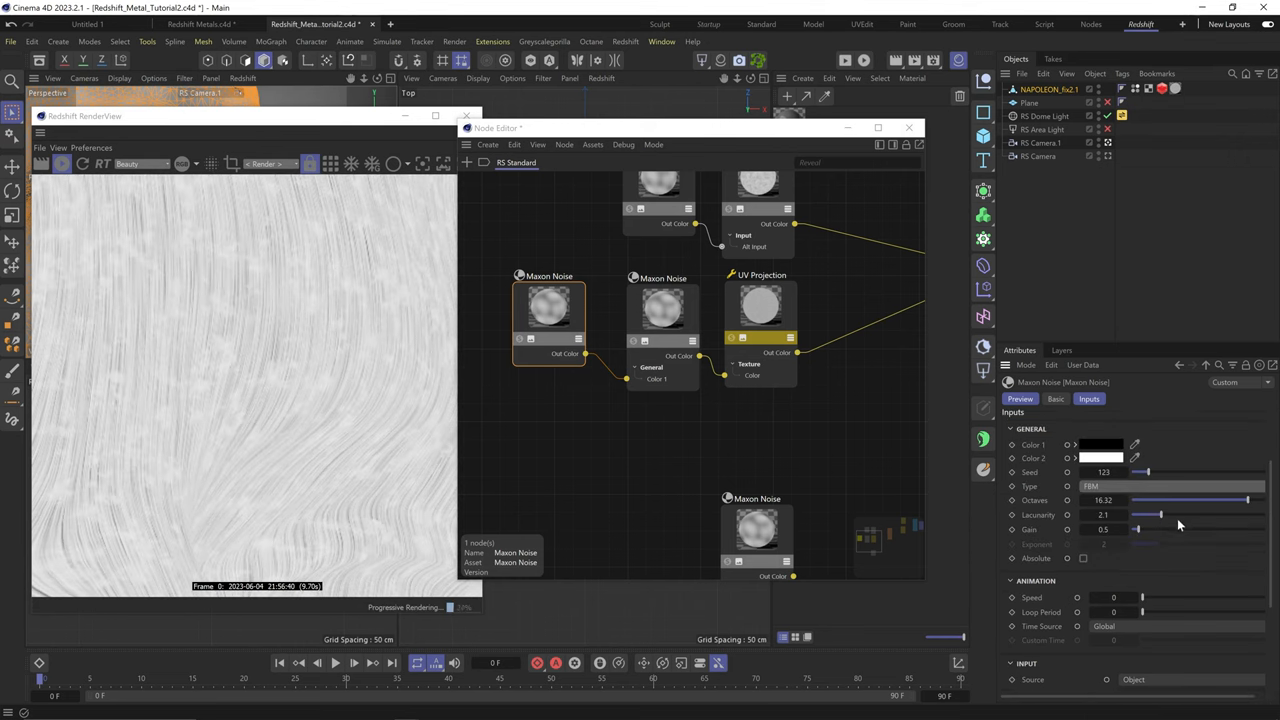
scroll("down", 3)
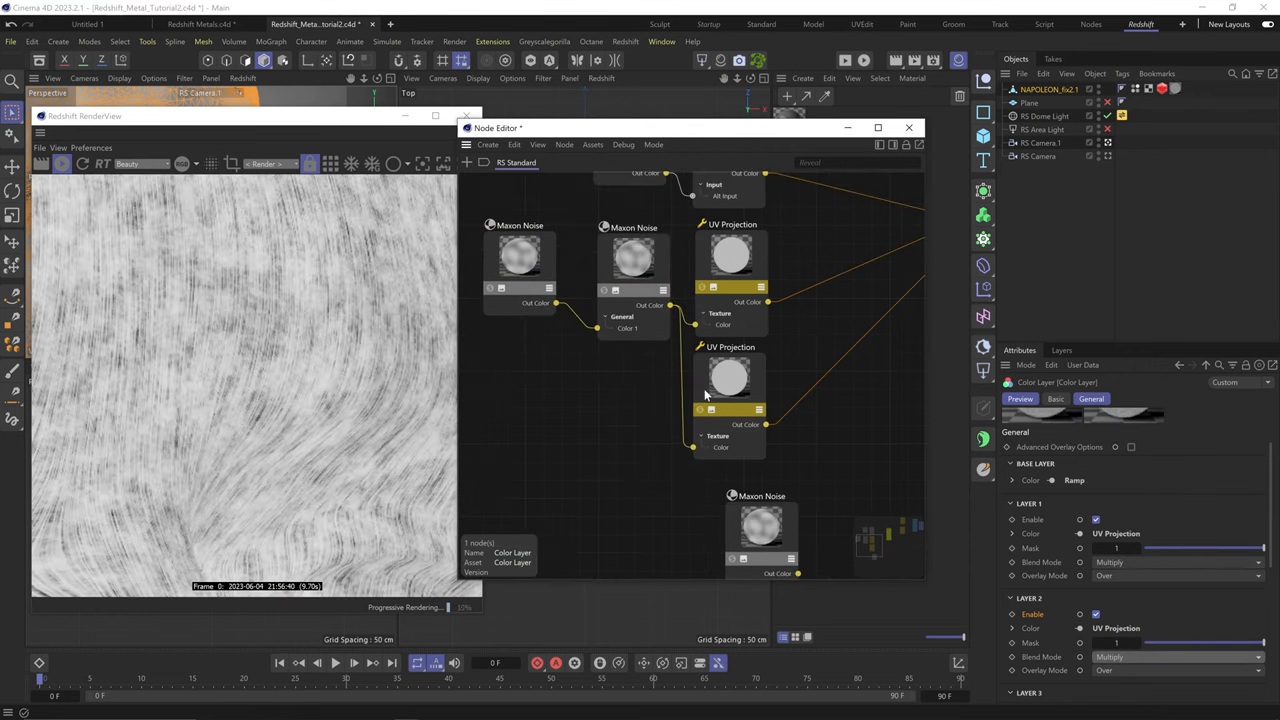
Rotate the second UV Projection's scratch pattern and set the new noise's scale to 0.01.
left_click(730, 380)
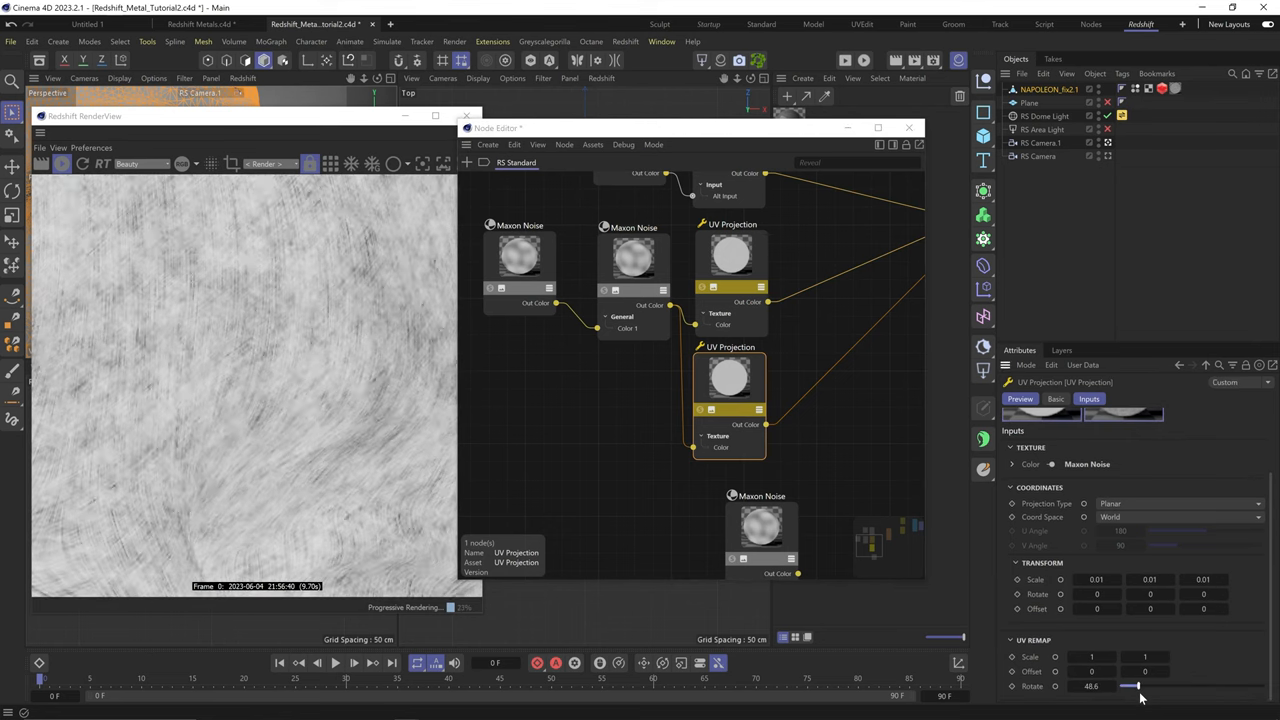
left_click_drag(1130, 686, 1144, 686)
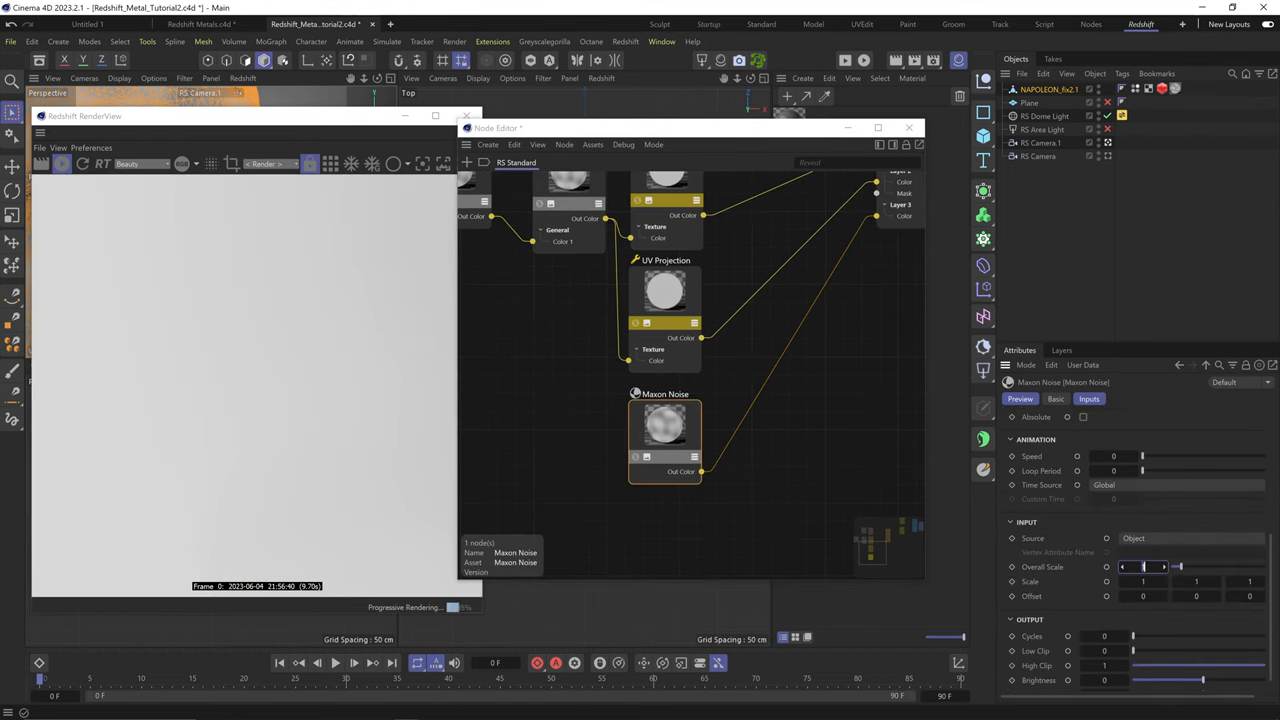
type("0.01")
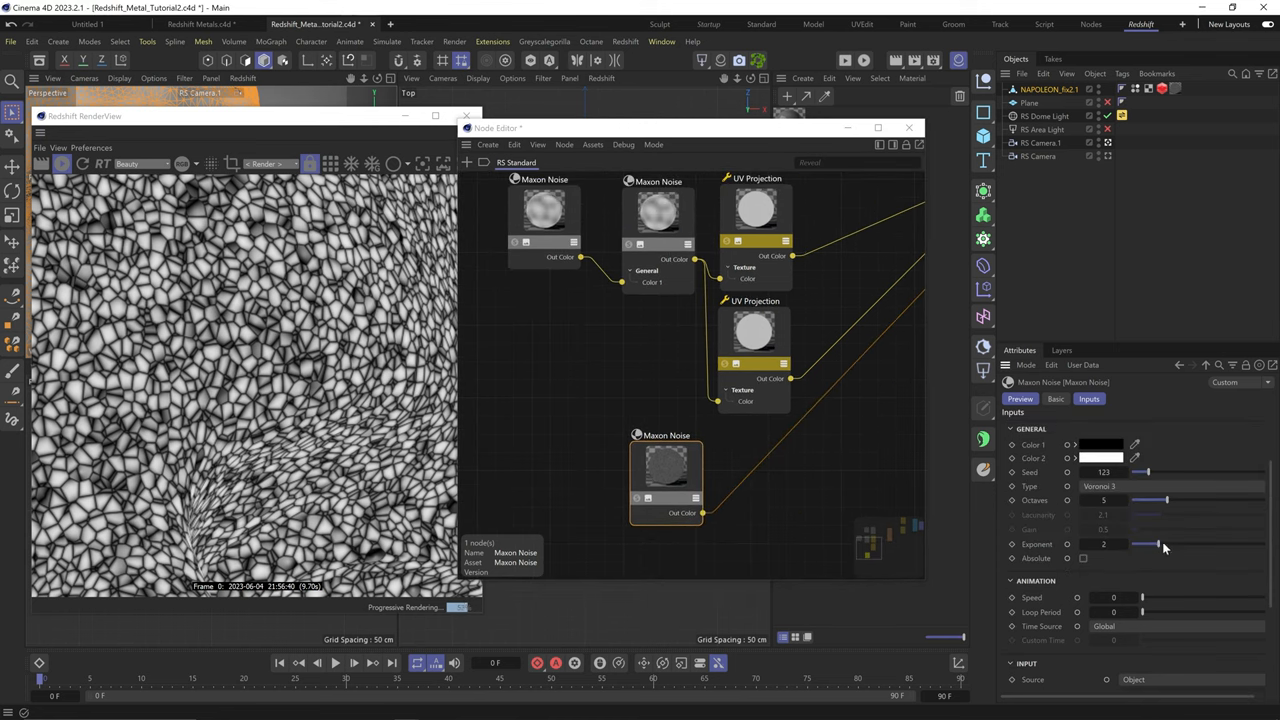
Raise the cellular noise exponent to sharpen the cells.
left_click_drag(1140, 544, 1160, 544)
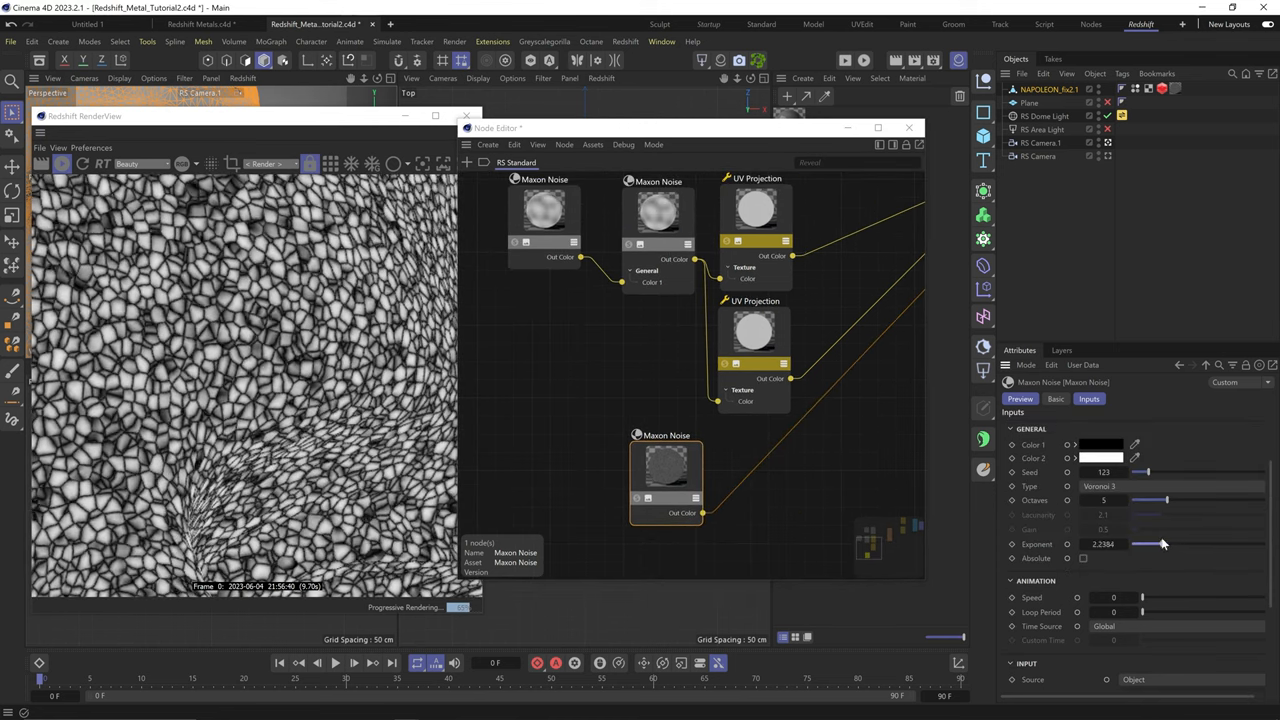
left_click_drag(1144, 544, 1190, 544)
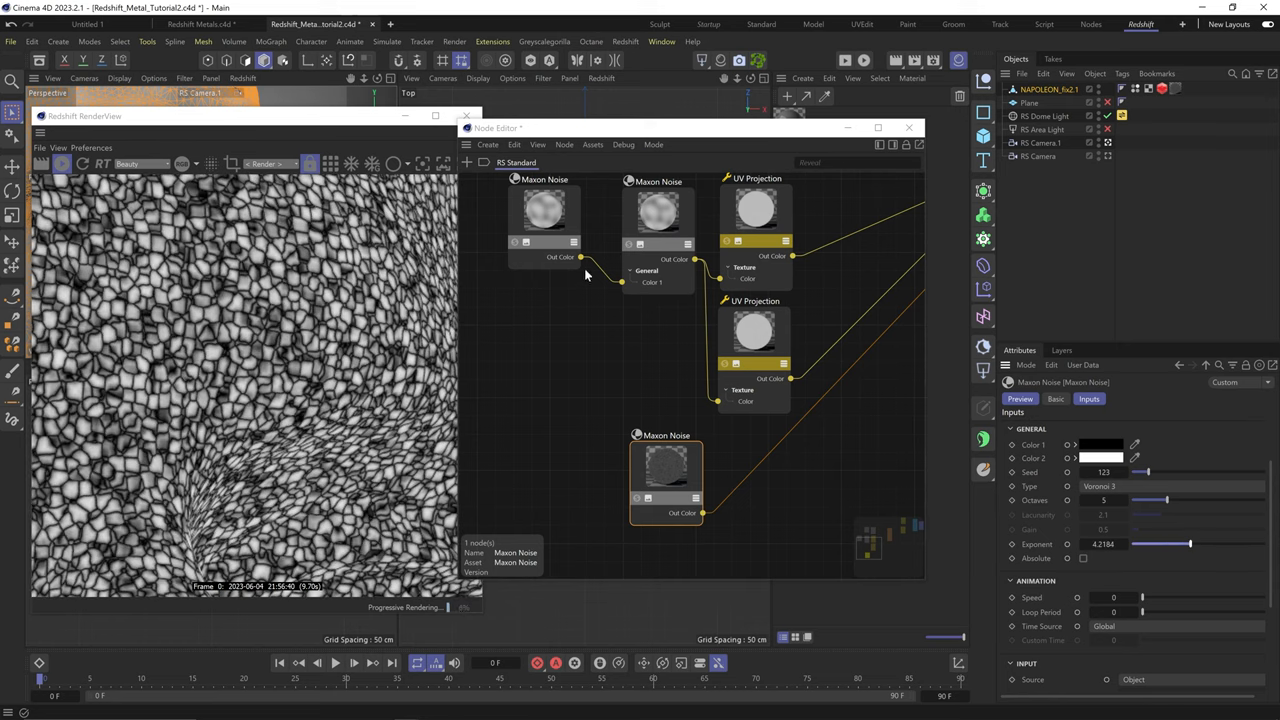
right_click(664, 480)
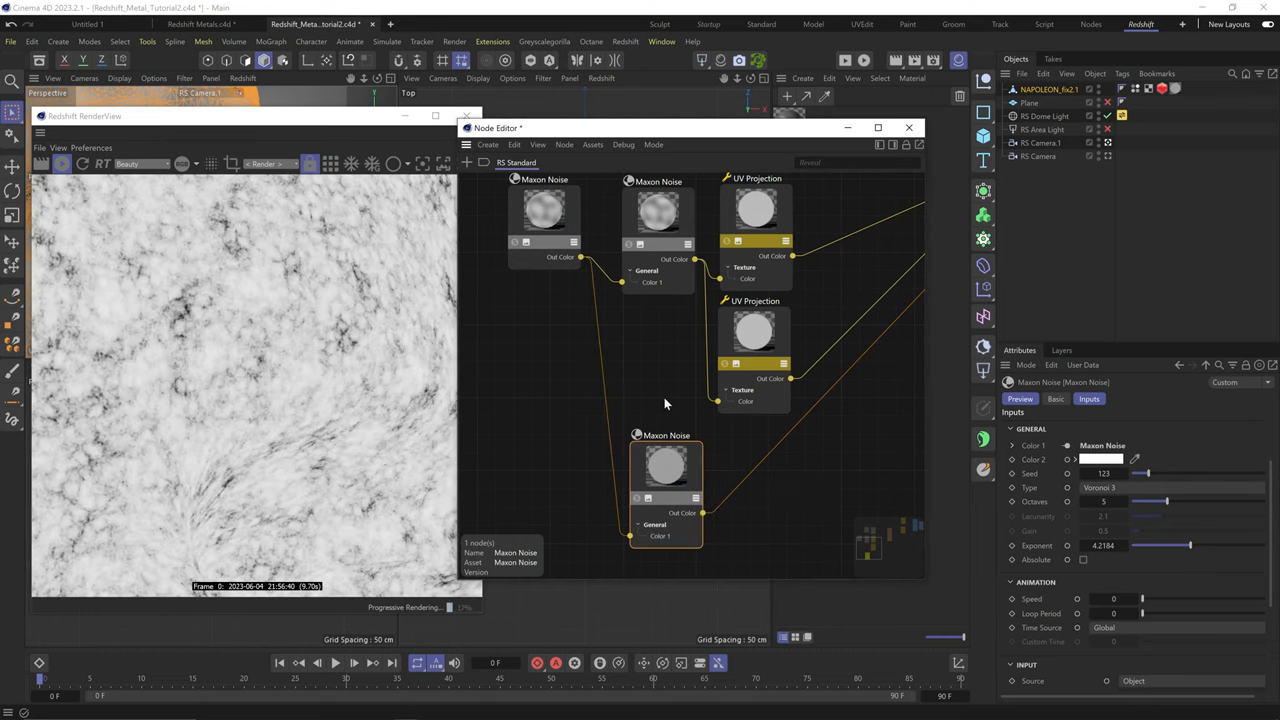
Add a Ramp node into the Color Layer's third layer and set its blend strength.
type("ramp")
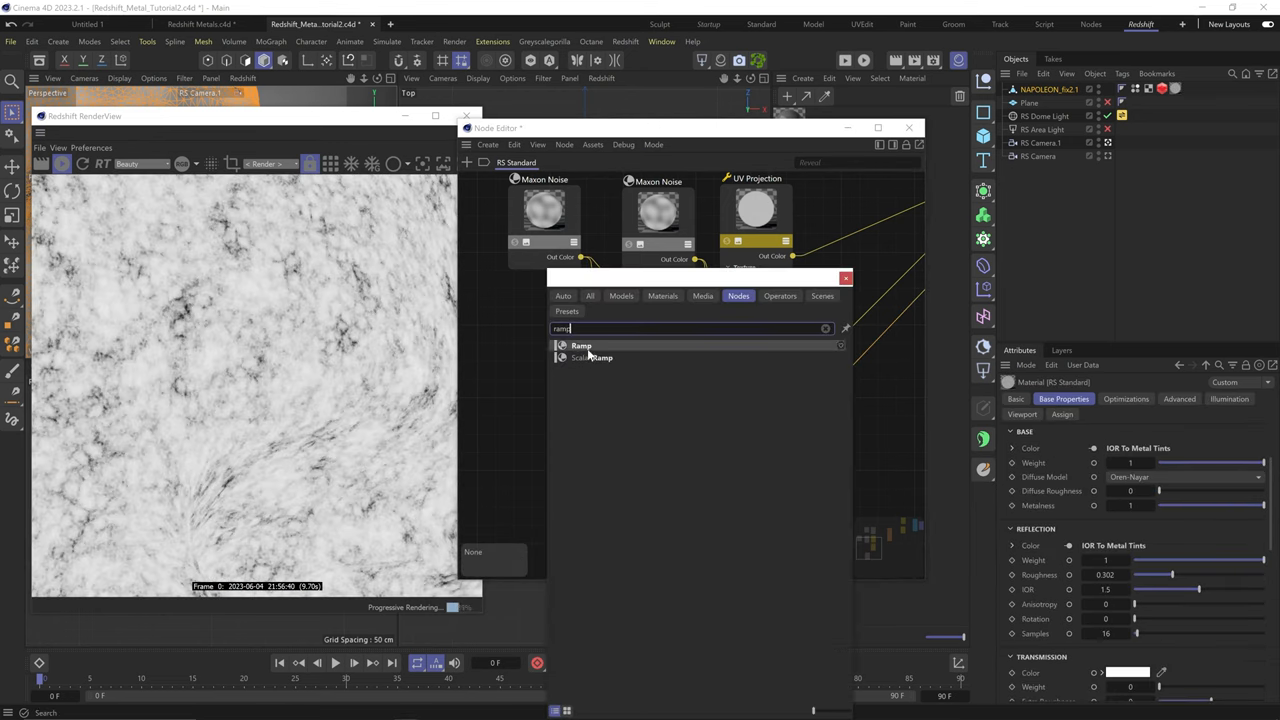
left_click(580, 344)
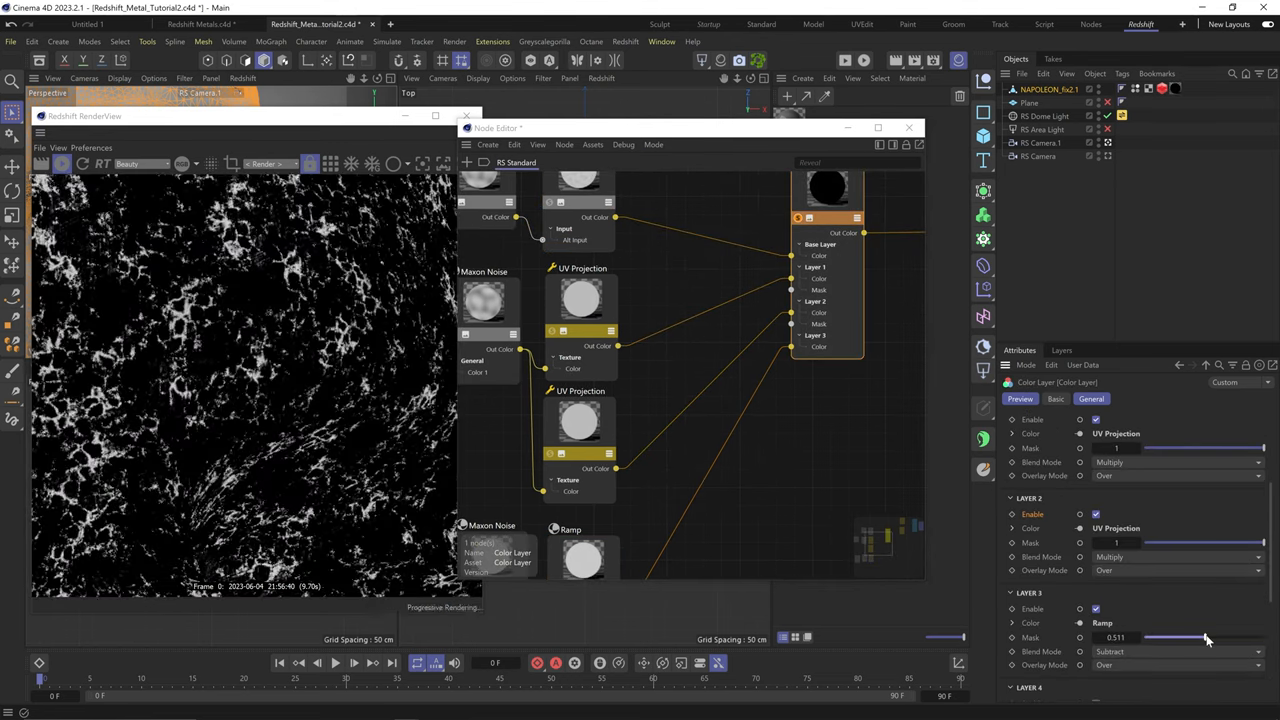
left_click_drag(1204, 638, 1168, 638)
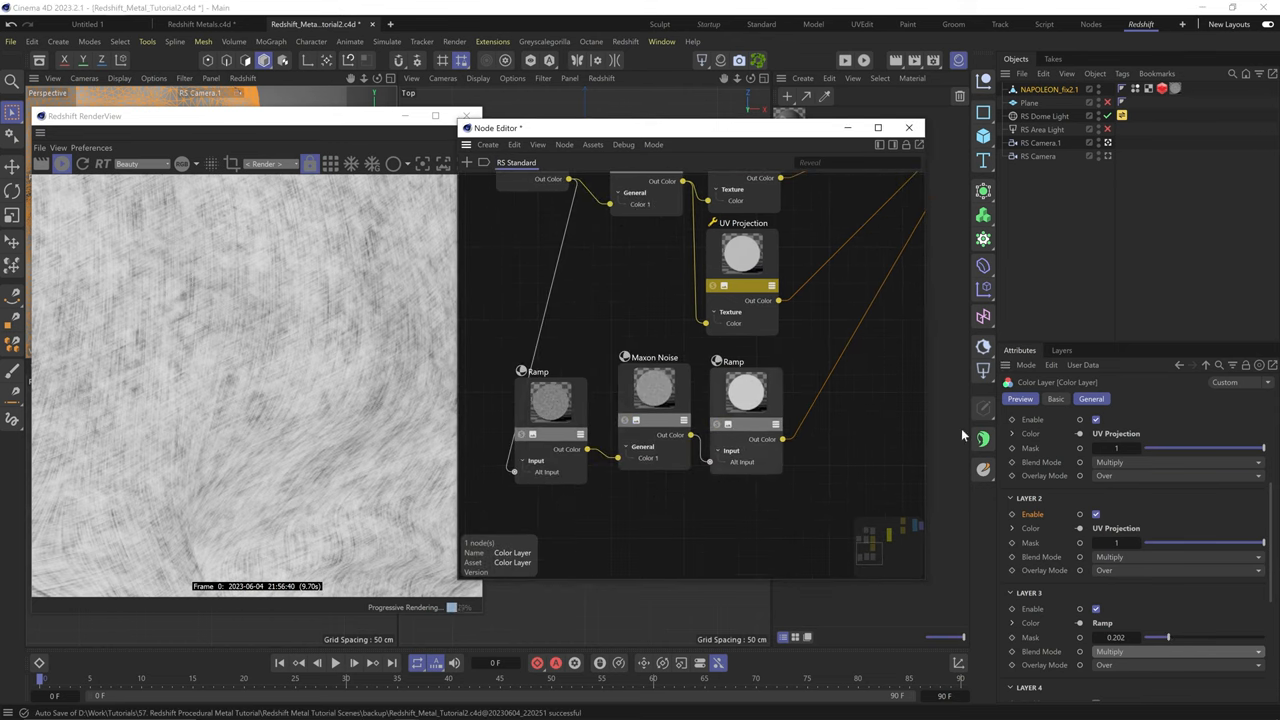
Shift the Ramp's dark gradient knot to boost scratch contrast.
left_click(746, 390)
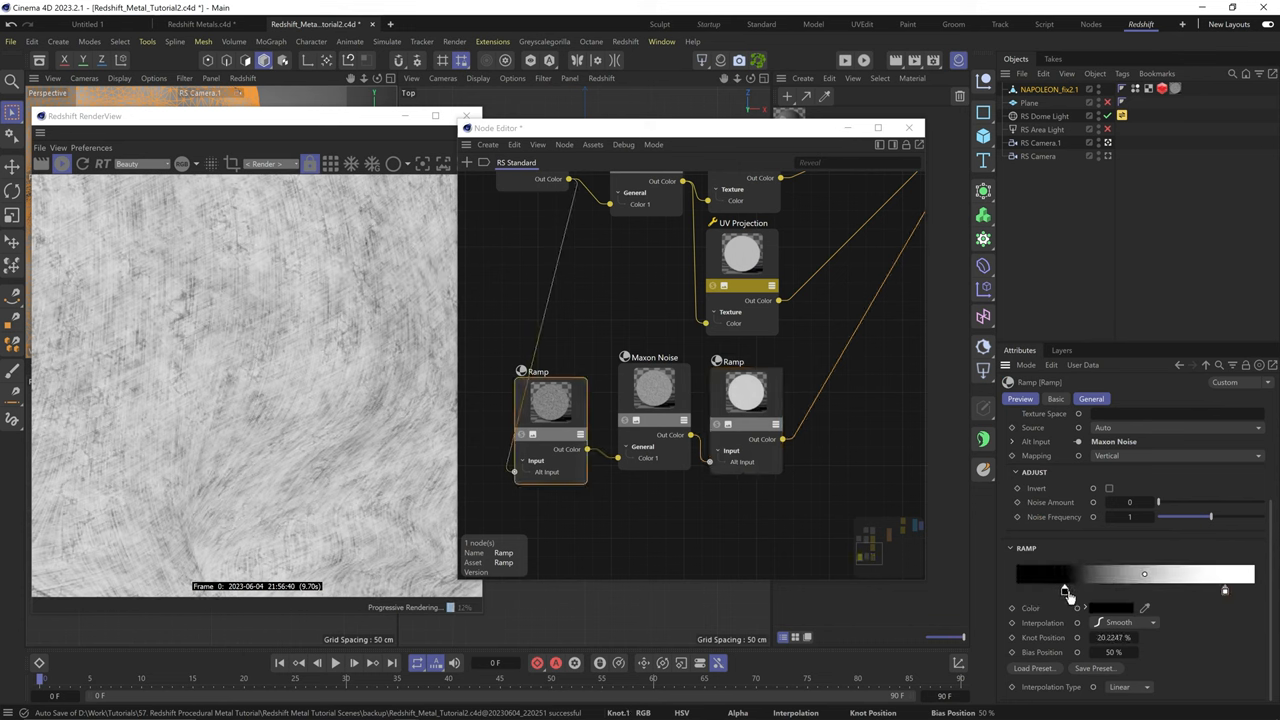
left_click_drag(1064, 572, 1090, 572)
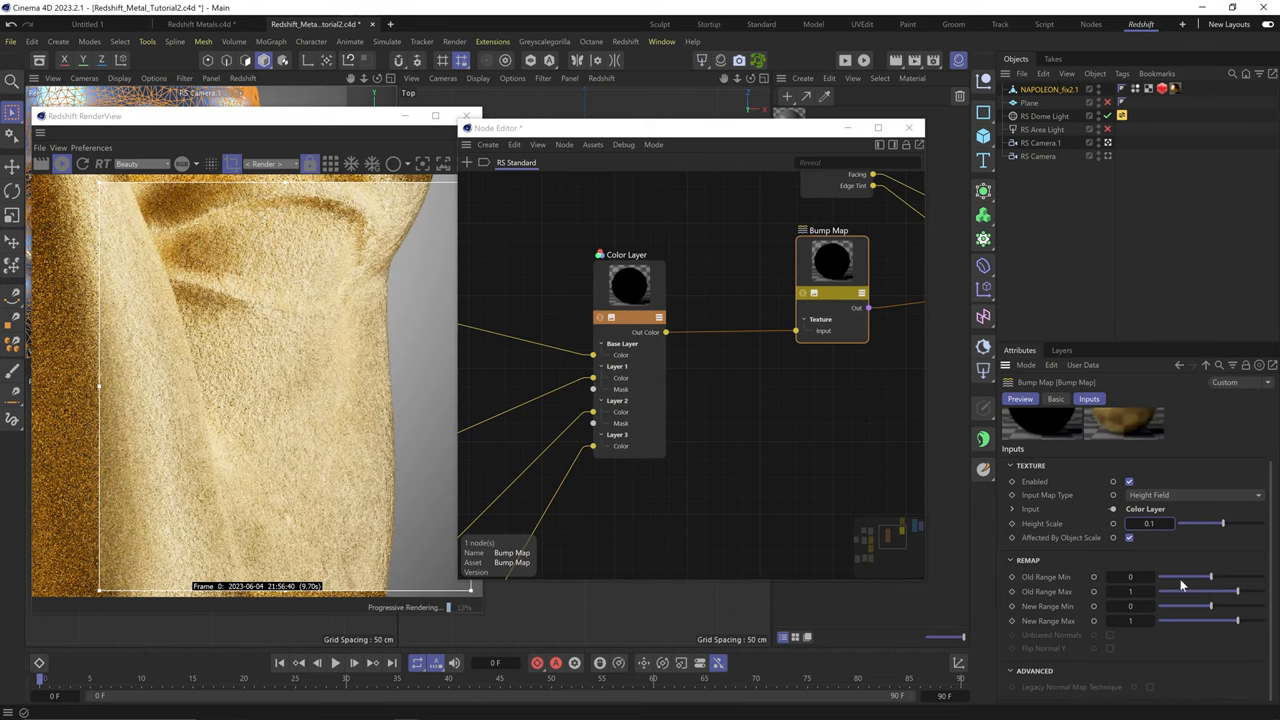
Set the Bump Map height scale to 0.05 for subtler scratches.
left_click(1150, 524)
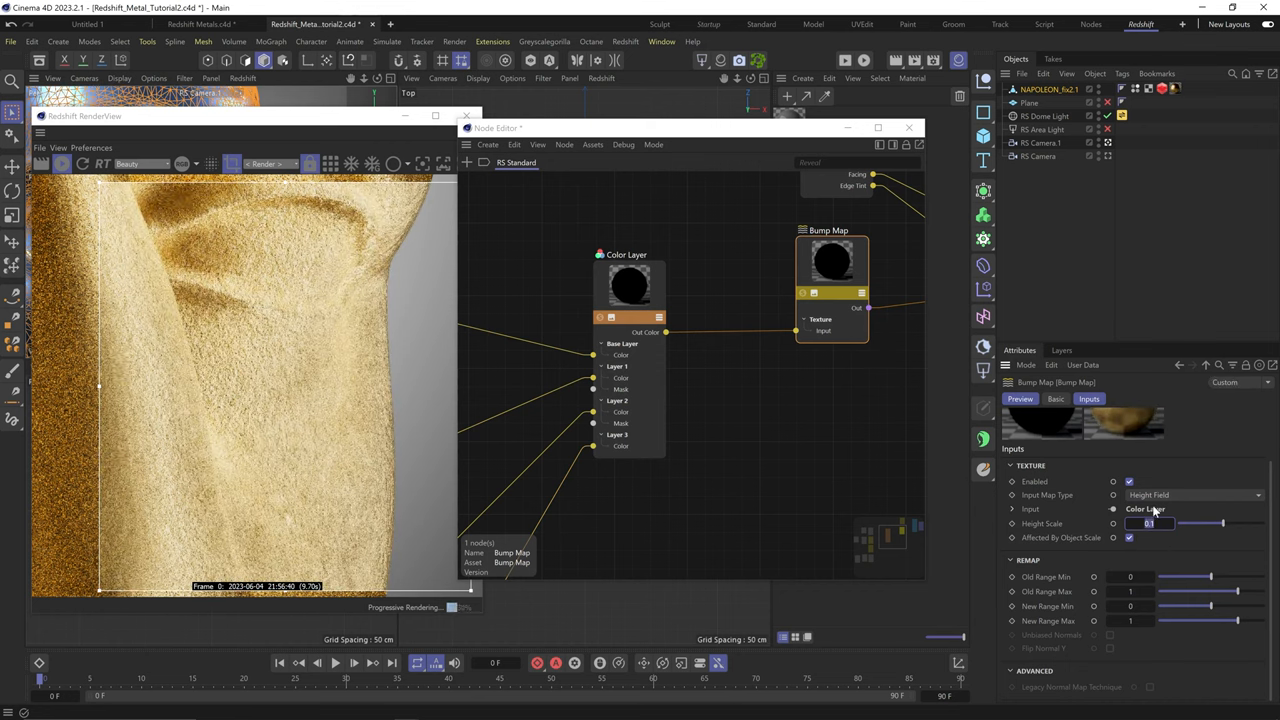
type("0.05")
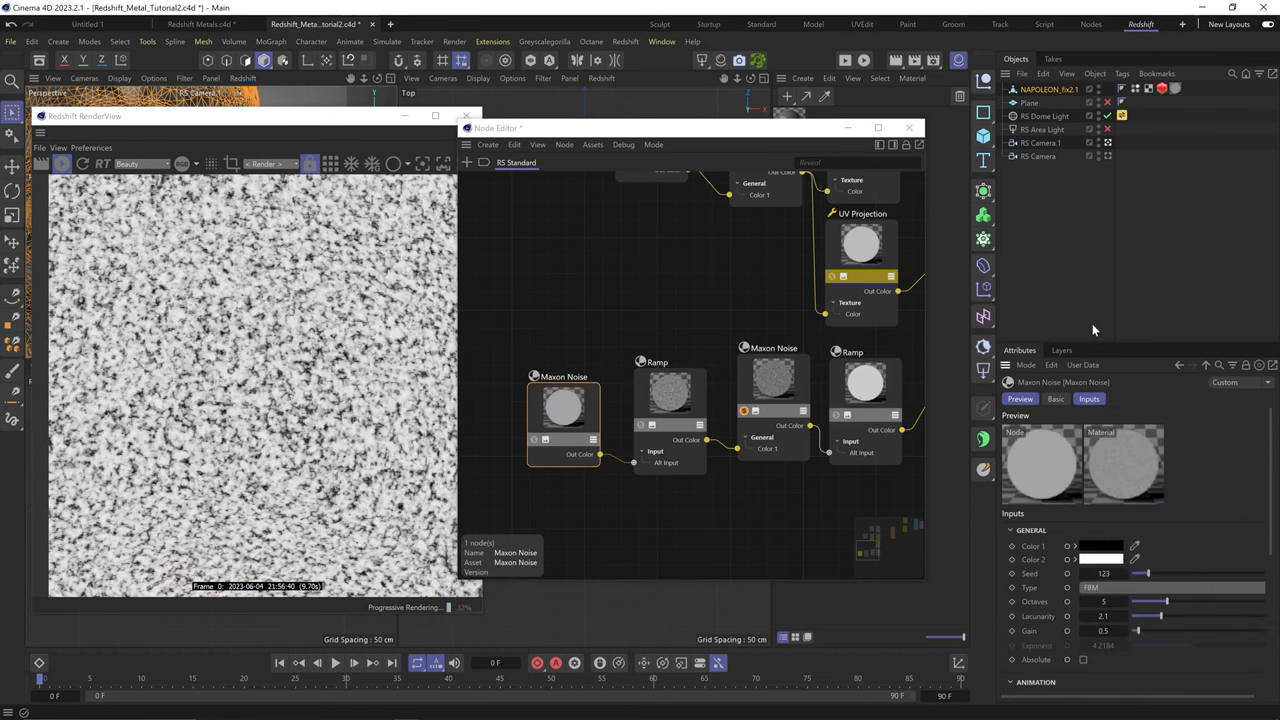
Raise the Maxon Noise octaves to about 11 for a fine speckled pattern.
left_click_drag(1150, 616, 1200, 616)
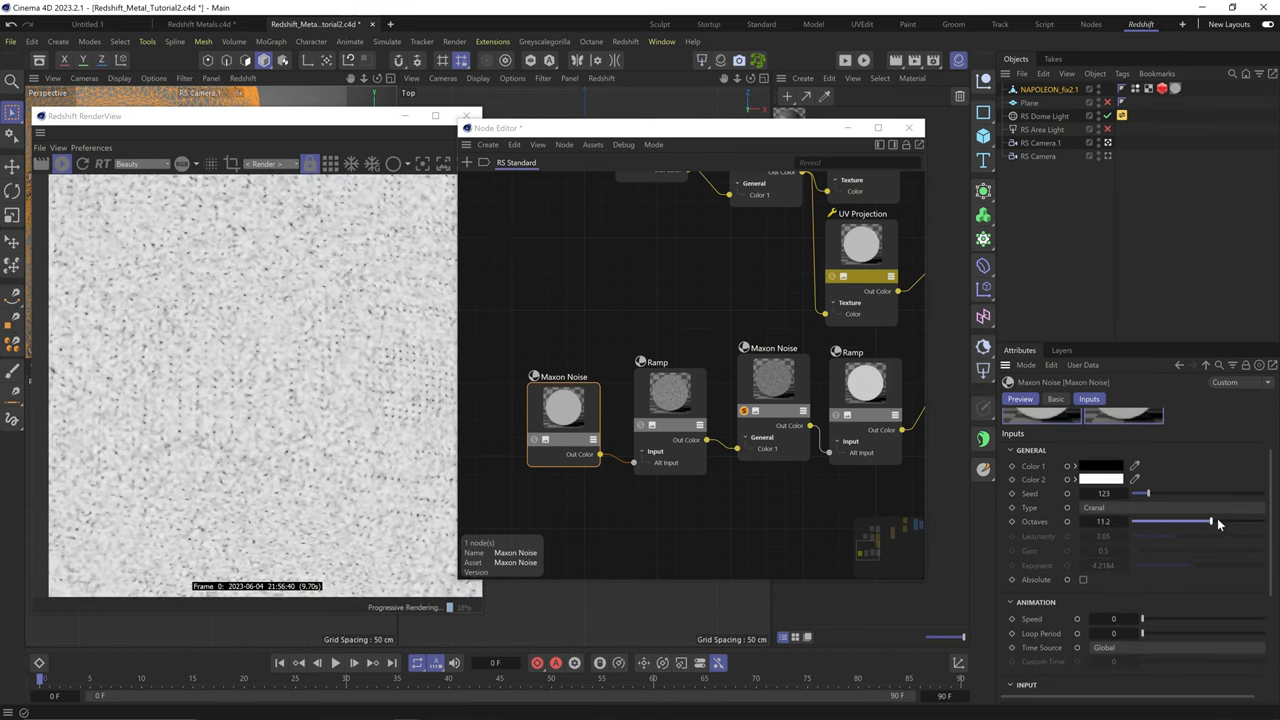
left_click_drag(1218, 520, 1138, 520)
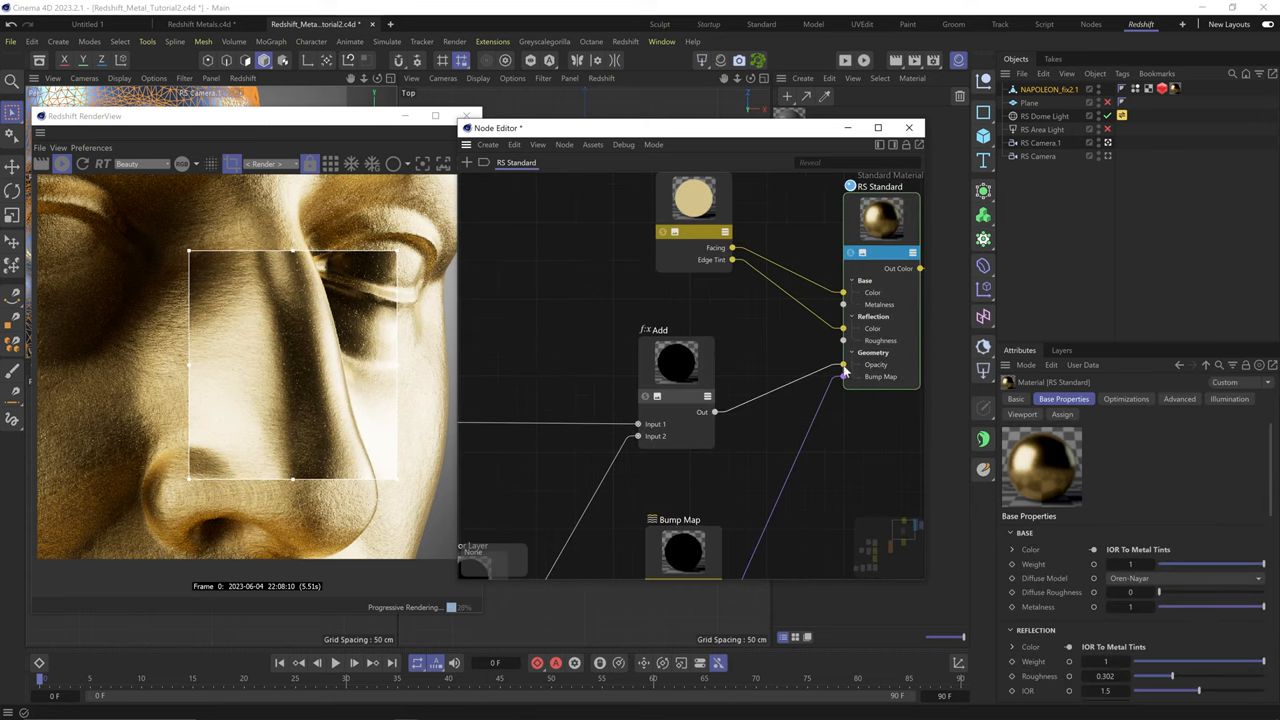
Inspect the Add node and the second Ramp feeding it, previewing the mottled grey breakup.
left_click(688, 364)
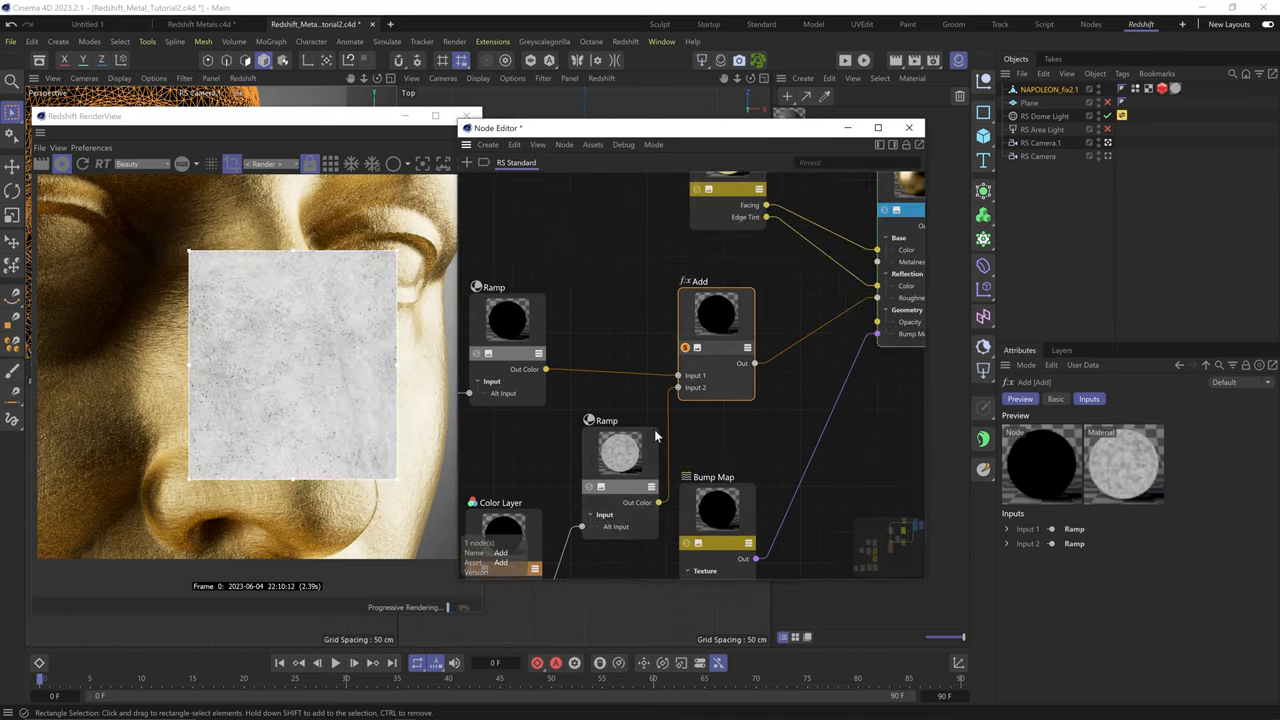
left_click(606, 420)
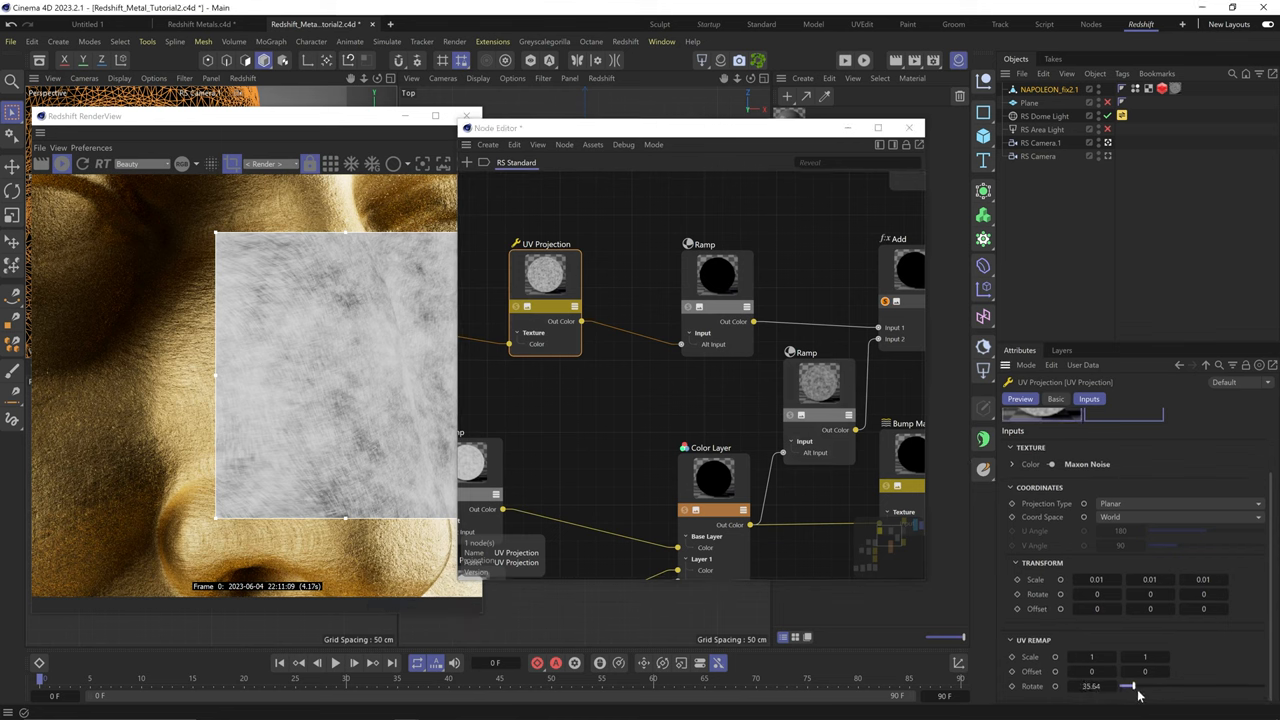
Rotate the UV projection, tighten the Ramp knots and set Coord Space to Object.
left_click_drag(1130, 686, 1156, 686)
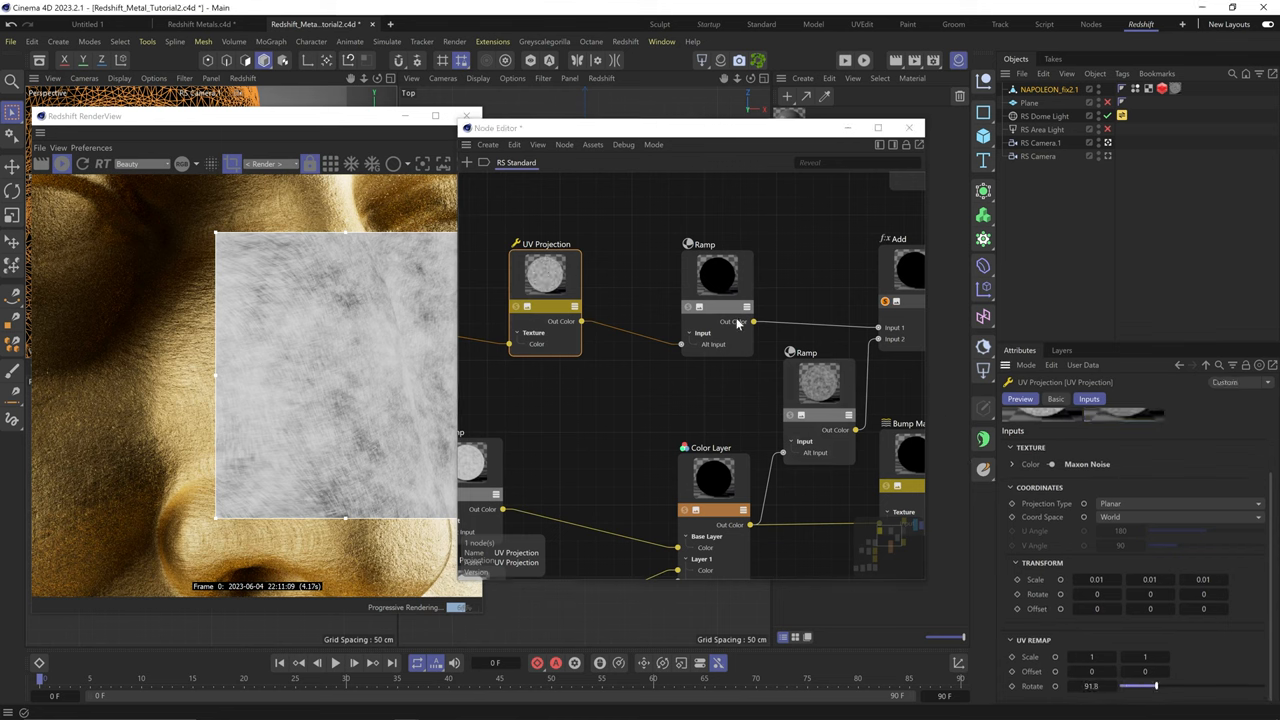
left_click(718, 280)
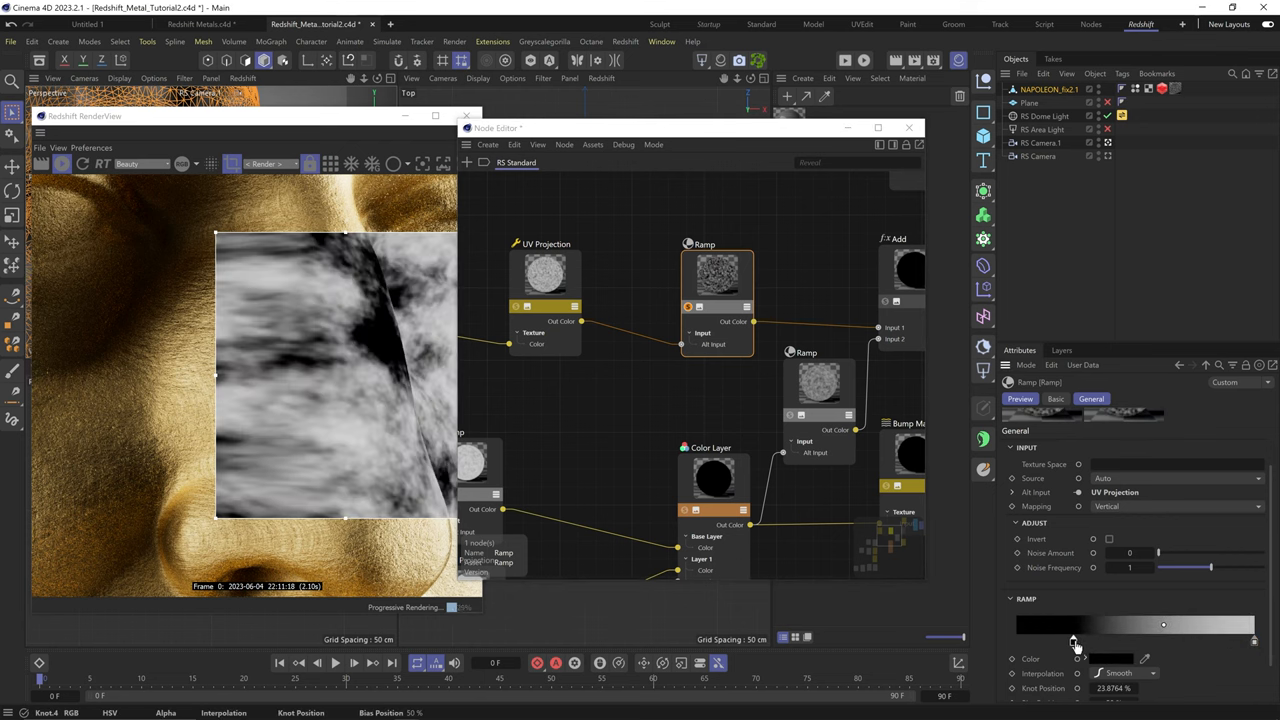
left_click(544, 276)
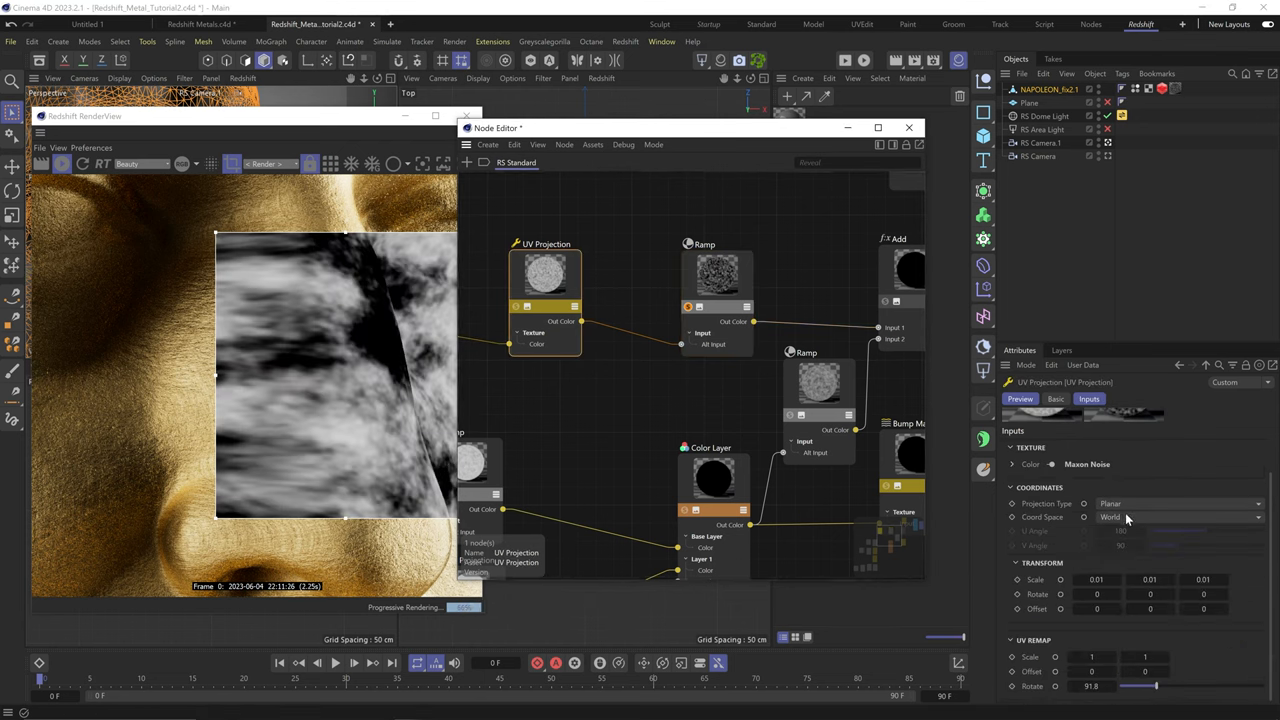
left_click(1178, 516)
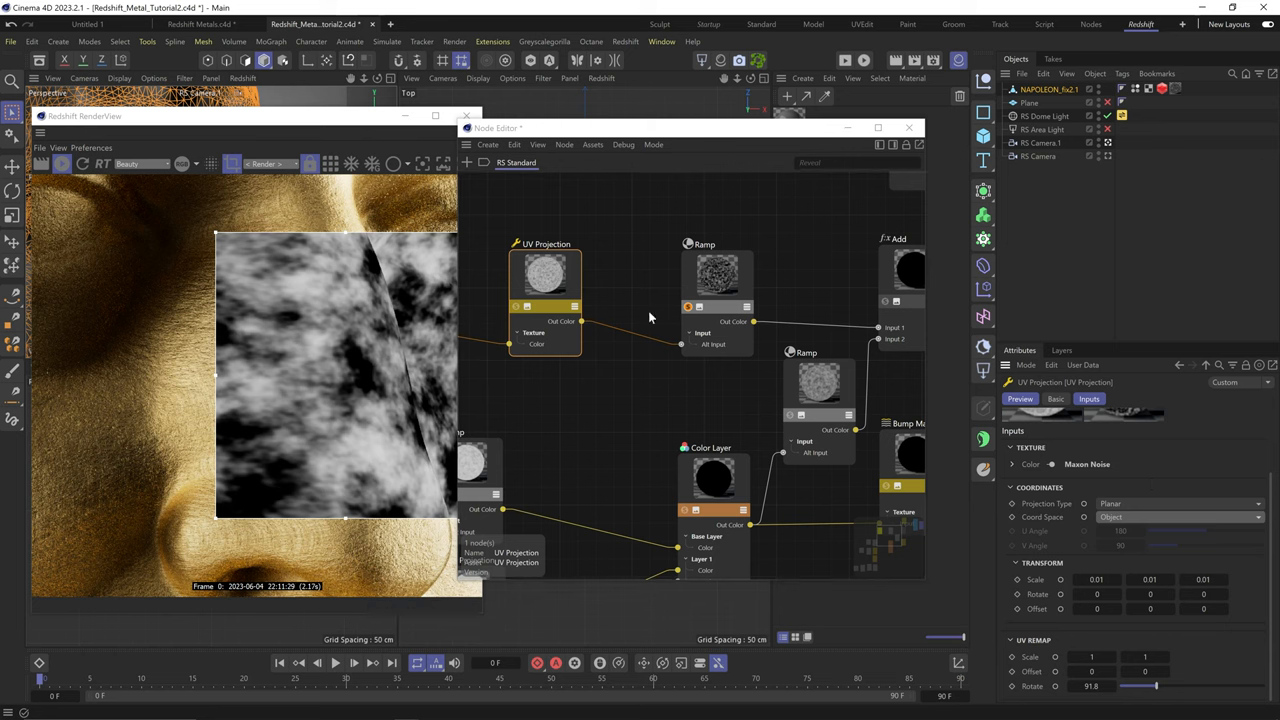
mouse_move(642, 328)
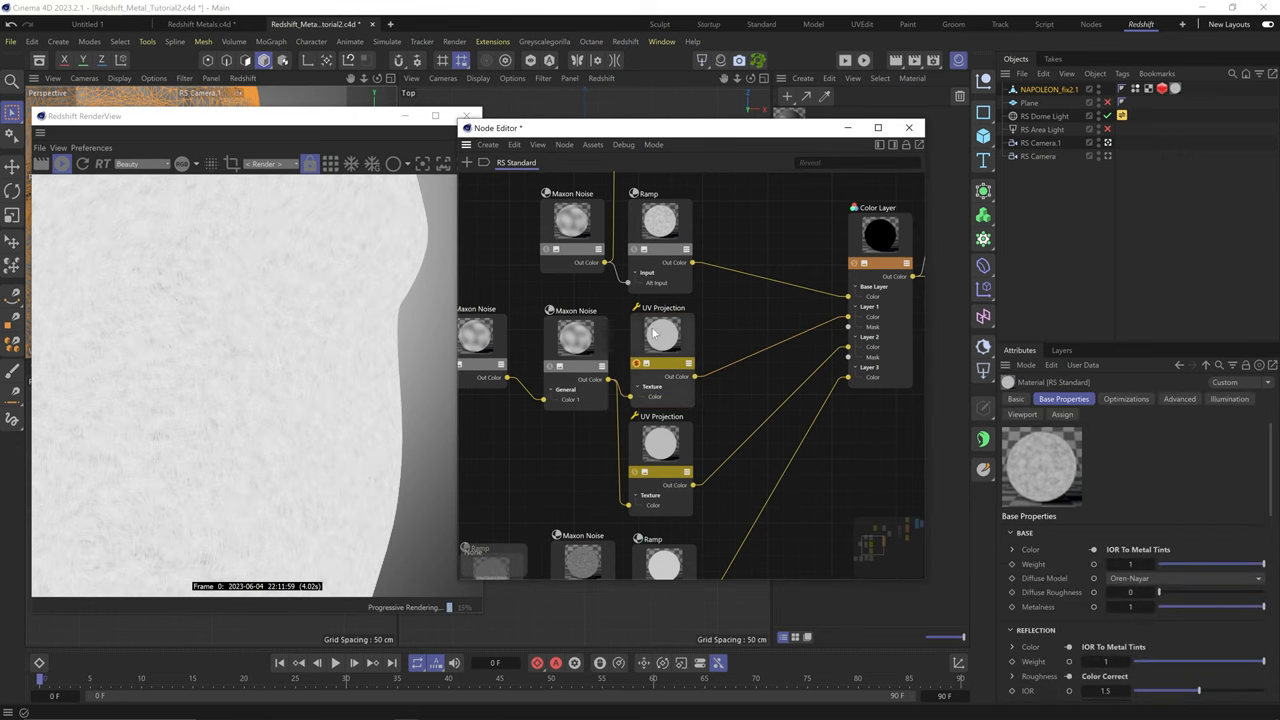
Set the second UV Projection node's Coord Space to Object as well.
left_click(662, 336)
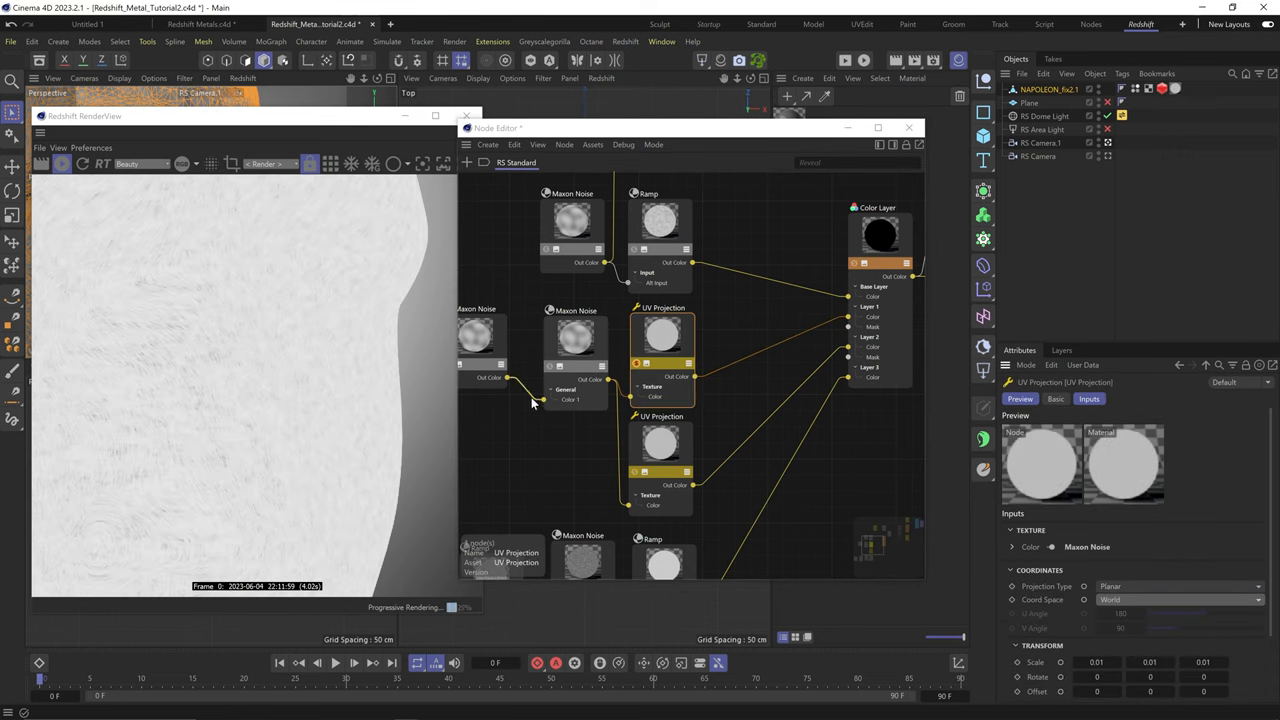
left_click(1180, 600)
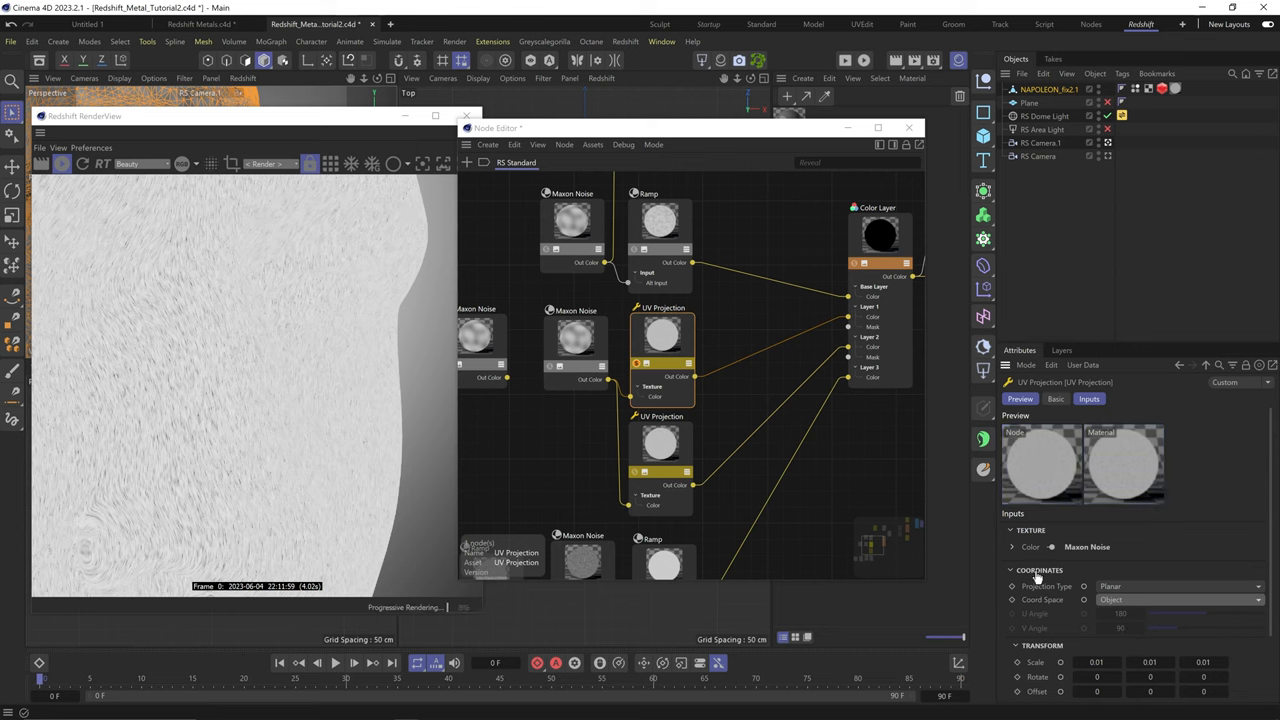
left_click(1180, 600)
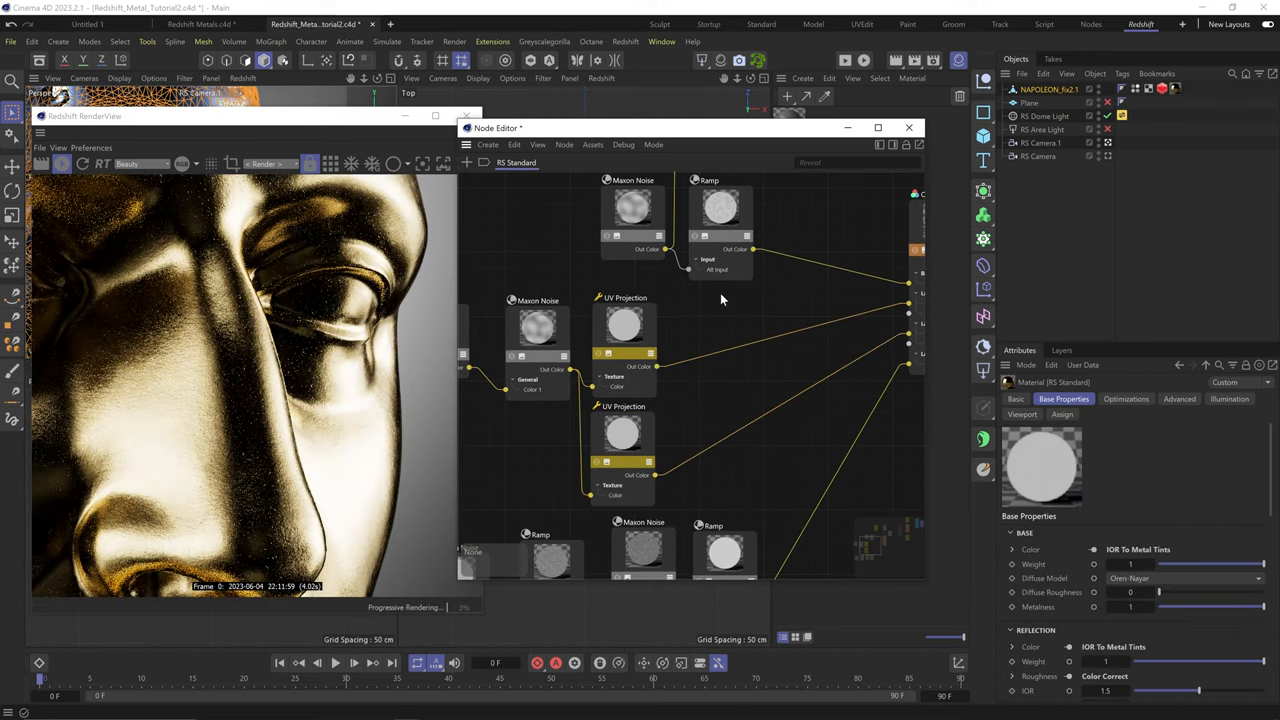
left_click(730, 324)
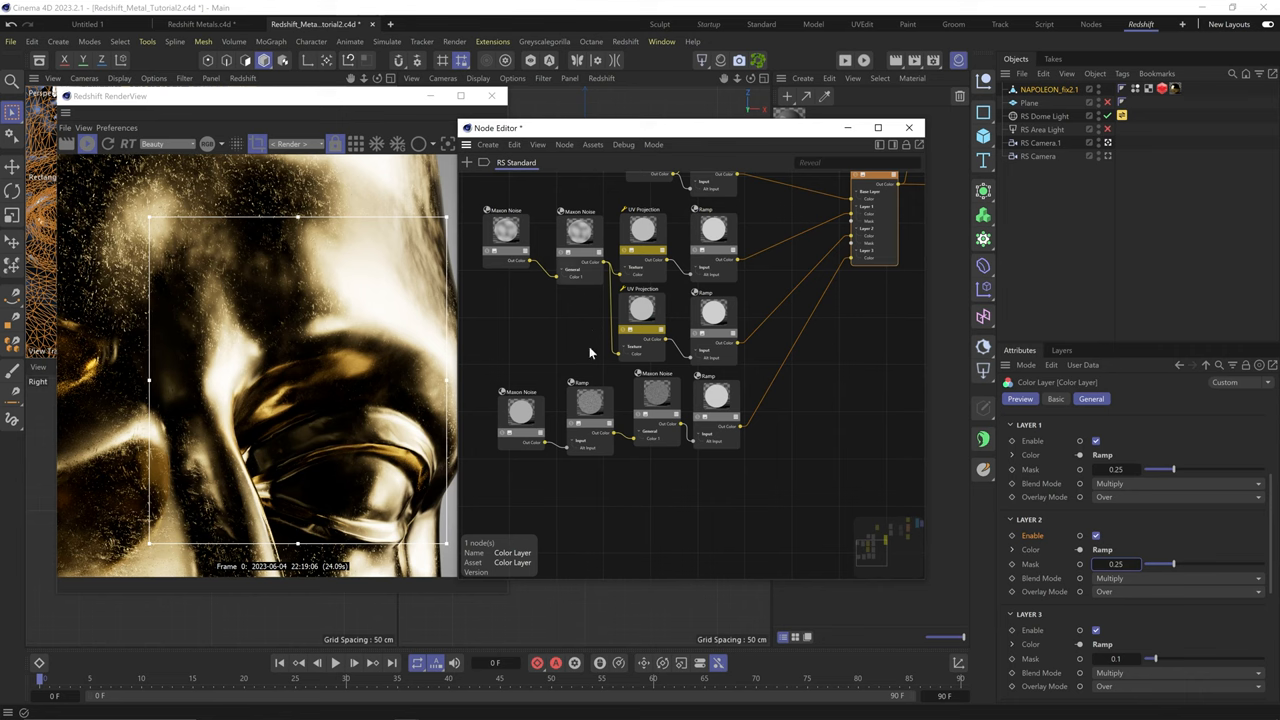
mouse_move(558, 340)
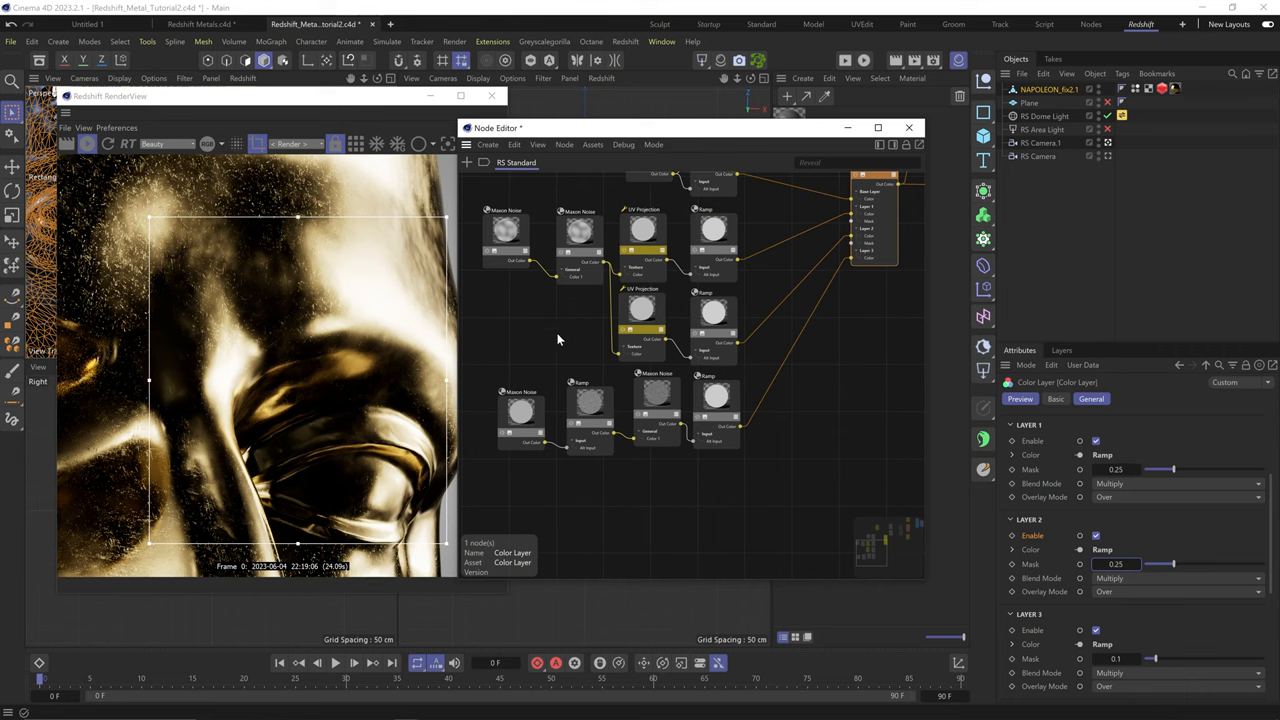
Set the Color Layer's Layer 3 blend mode to Multiply for occasional dark scratches.
left_click(638, 390)
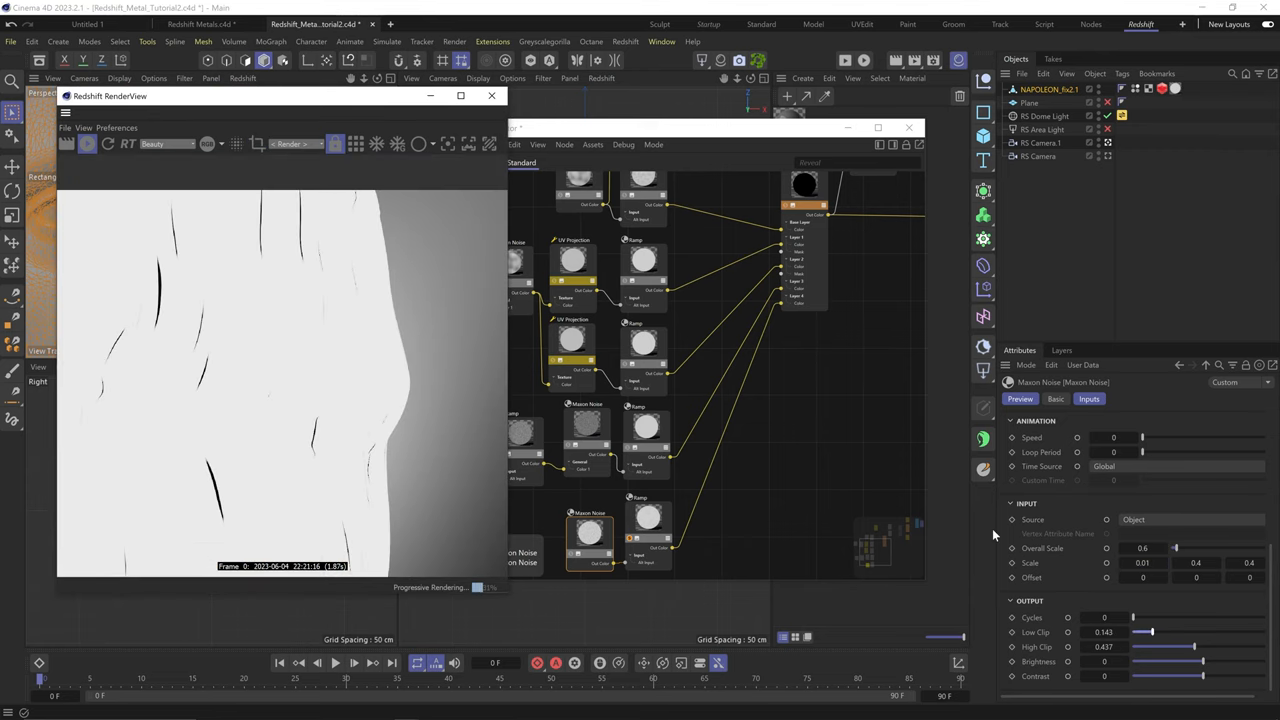
left_click(1088, 398)
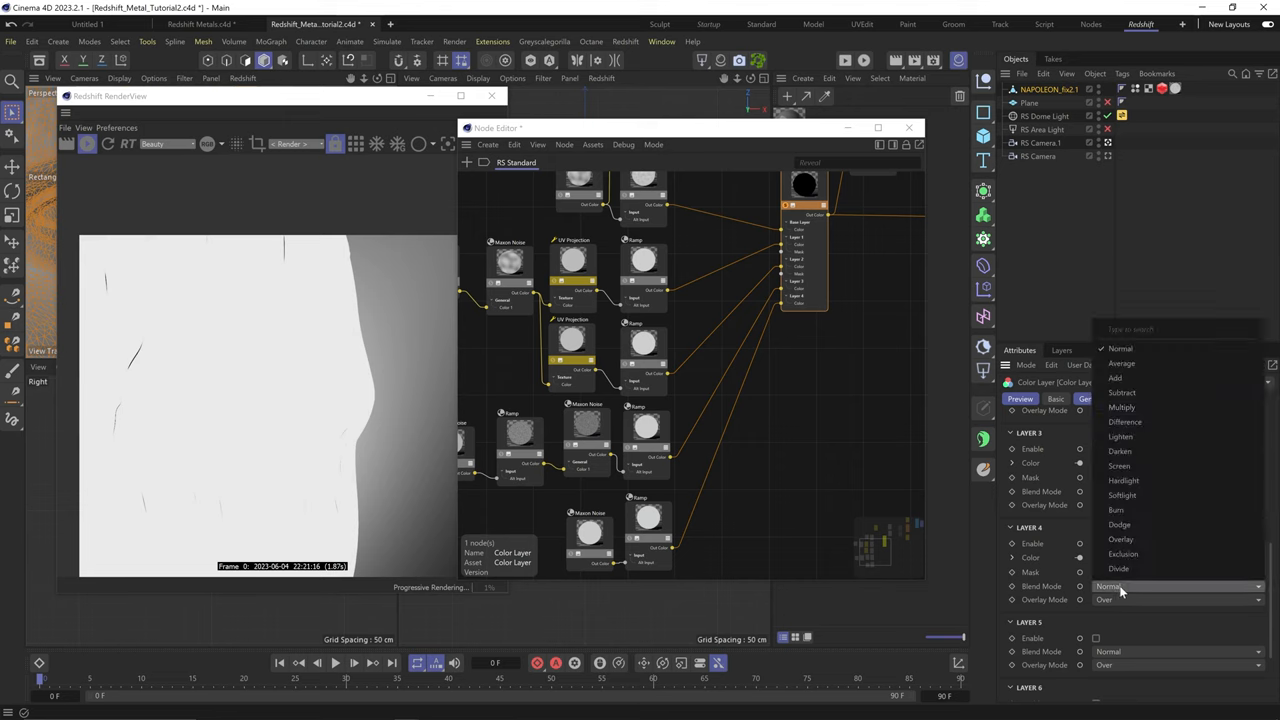
left_click(1120, 408)
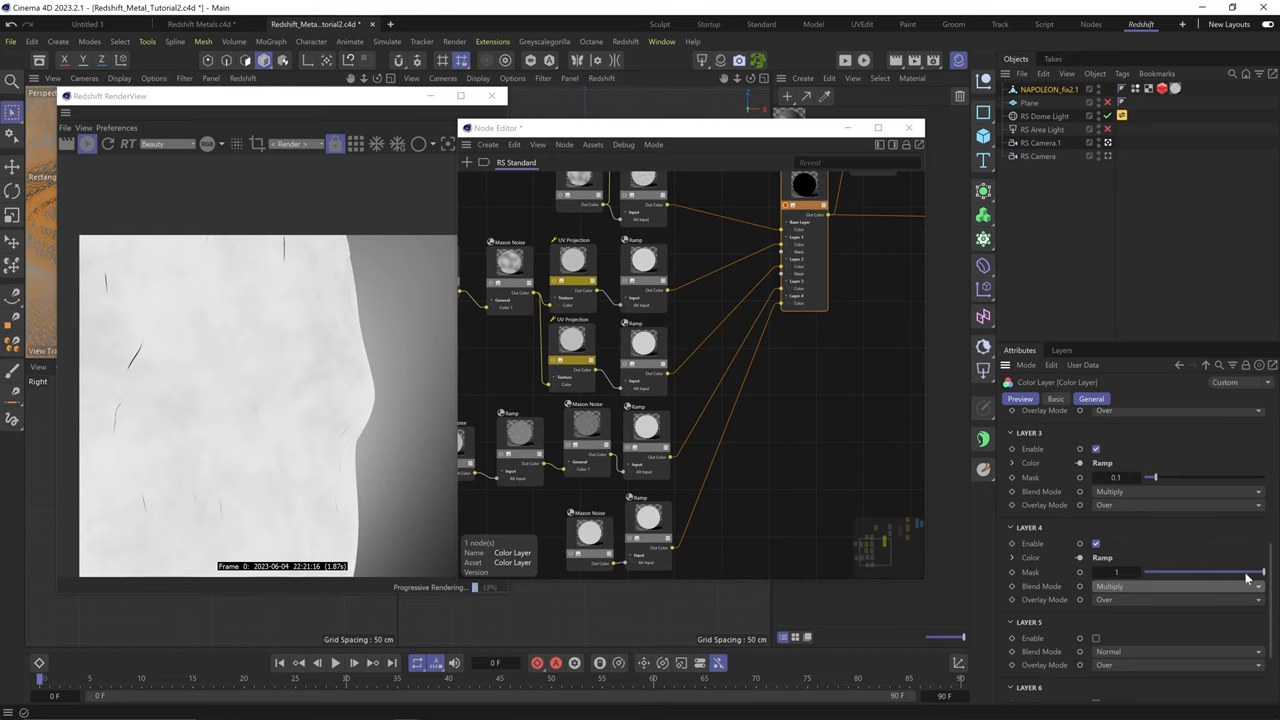